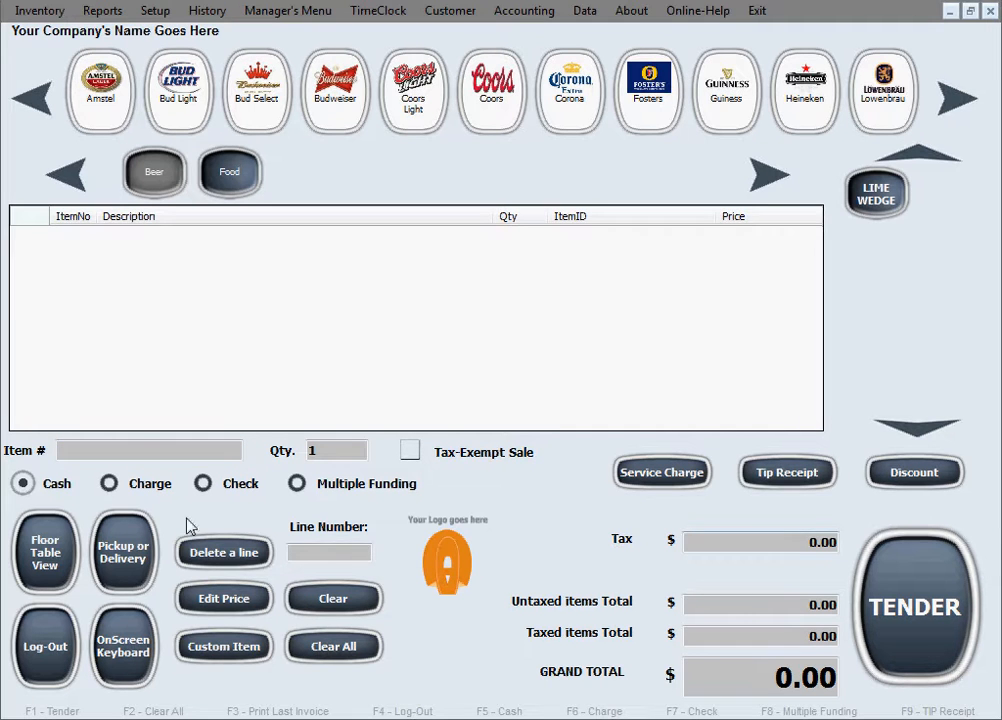
- From the floor plan, start table 7's order with an Amstel bottle with lime wedge
left_click(44, 548)
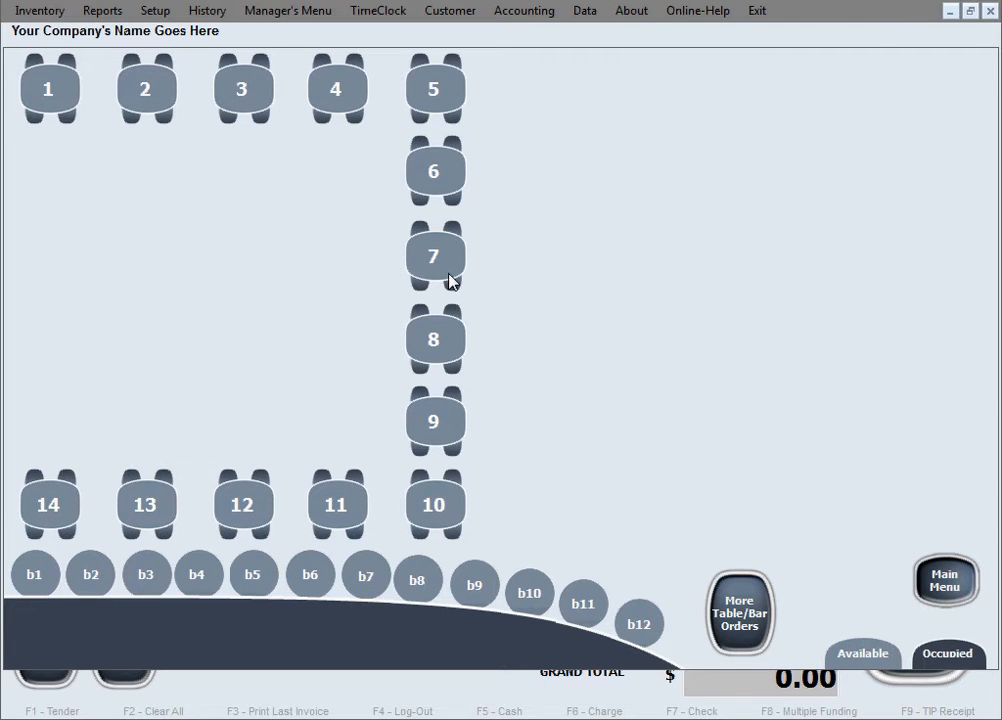
left_click(434, 256)
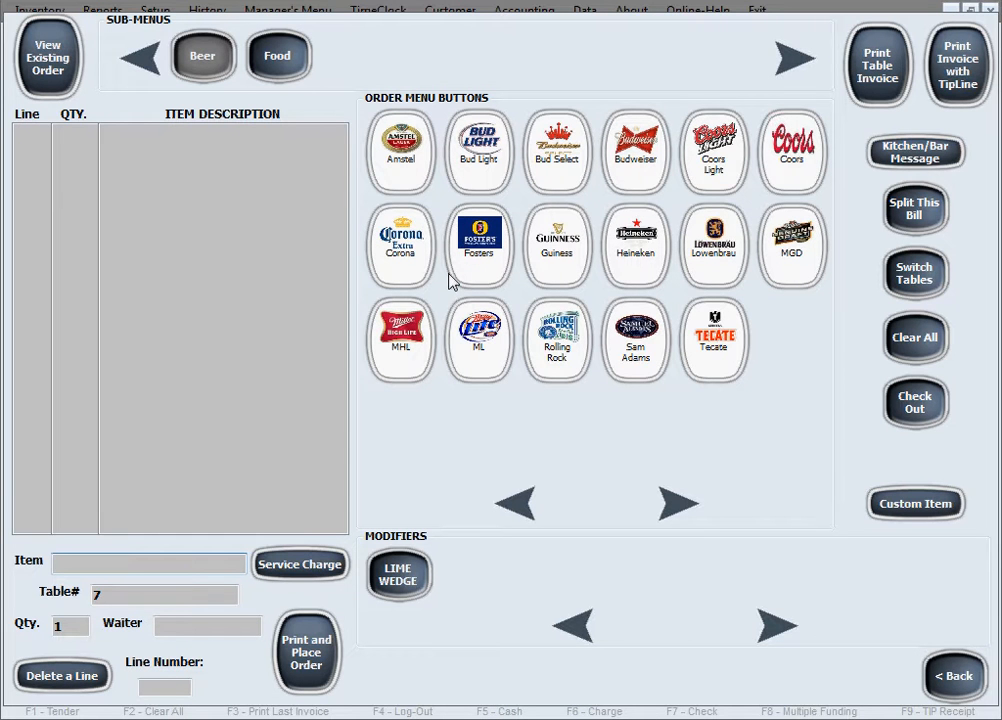
mouse_move(490, 456)
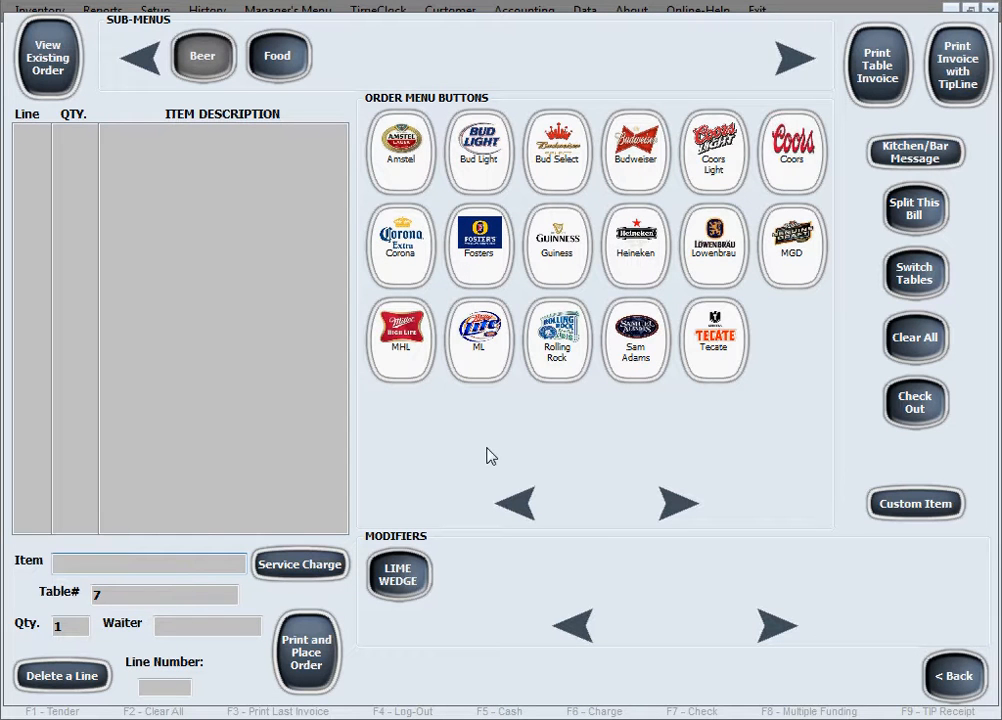
left_click(400, 152)
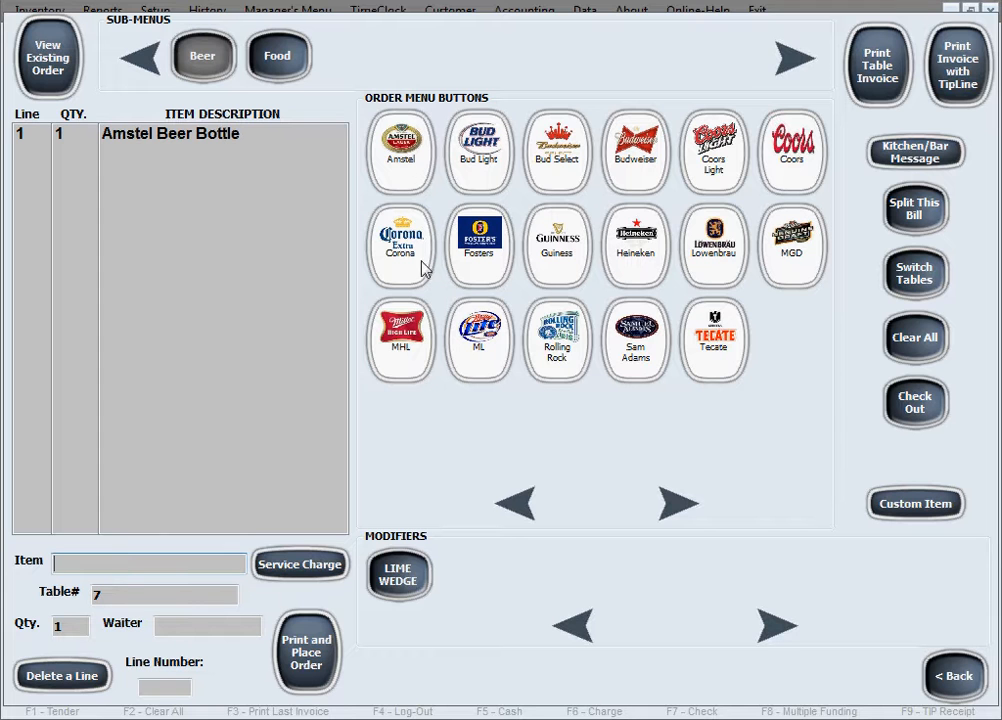
left_click(398, 574)
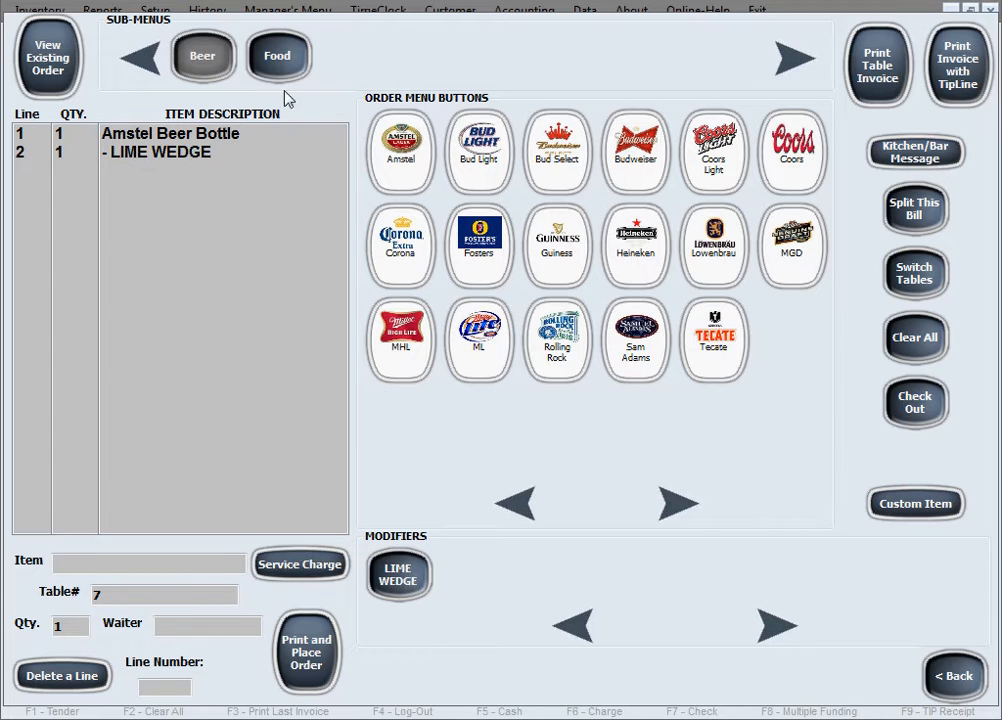
- Add a cheeseburger with extra cheese and no onions from the food items
left_click(276, 56)
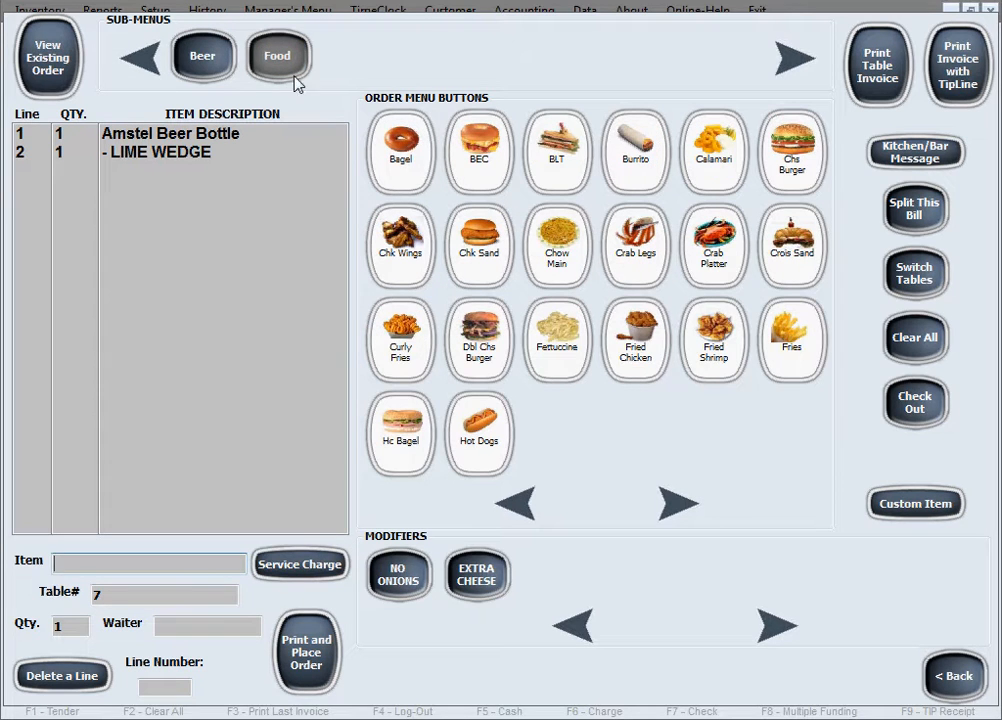
left_click(790, 156)
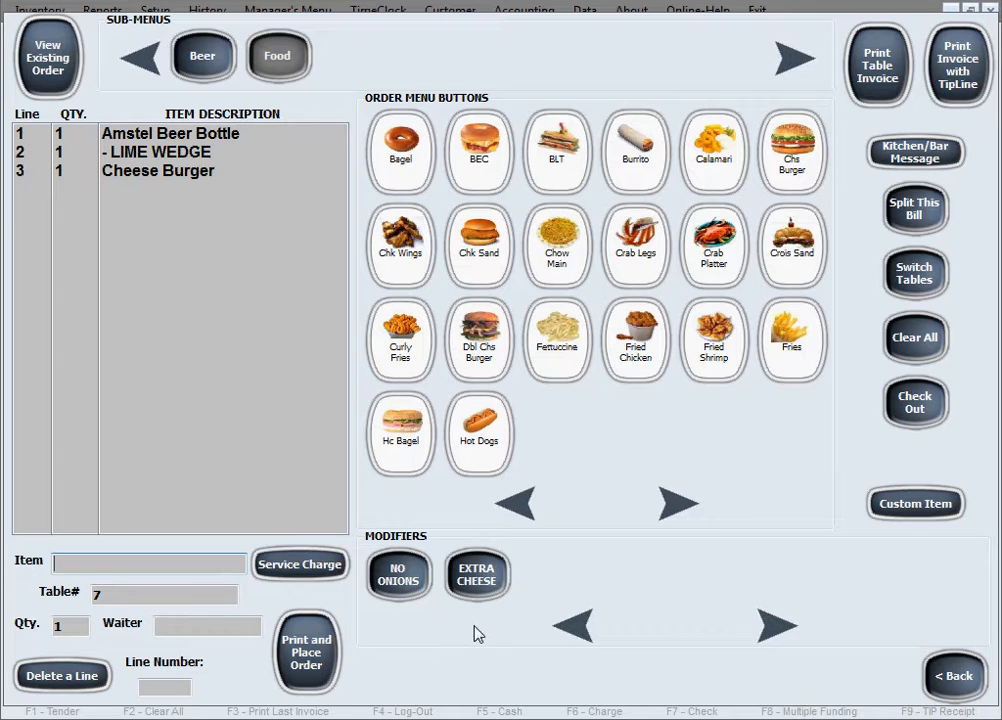
left_click(476, 576)
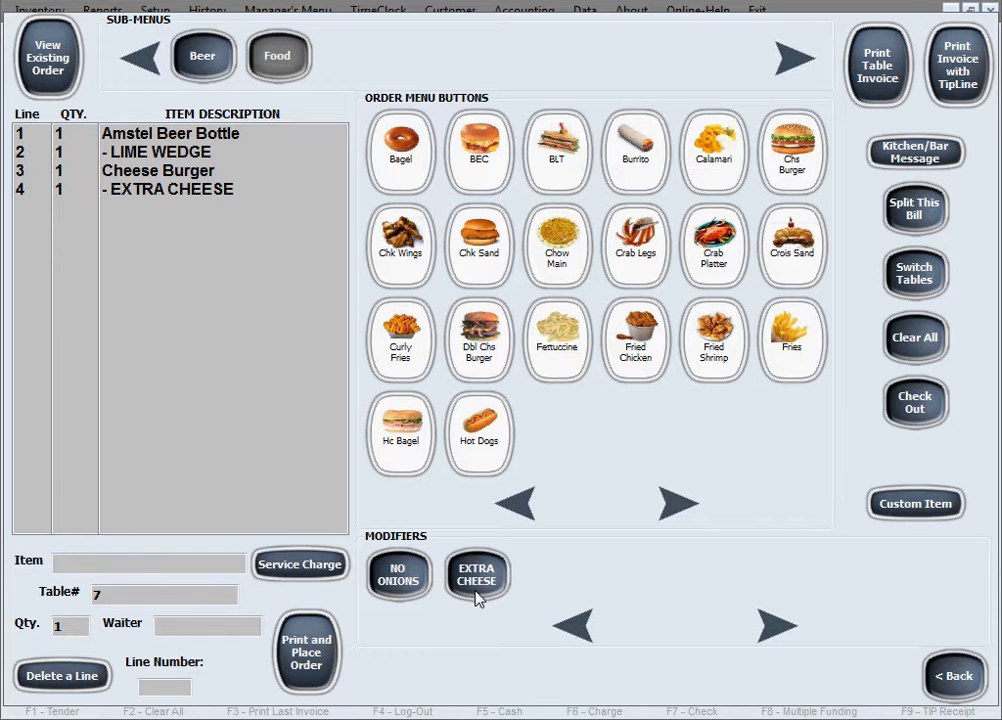
left_click(398, 574)
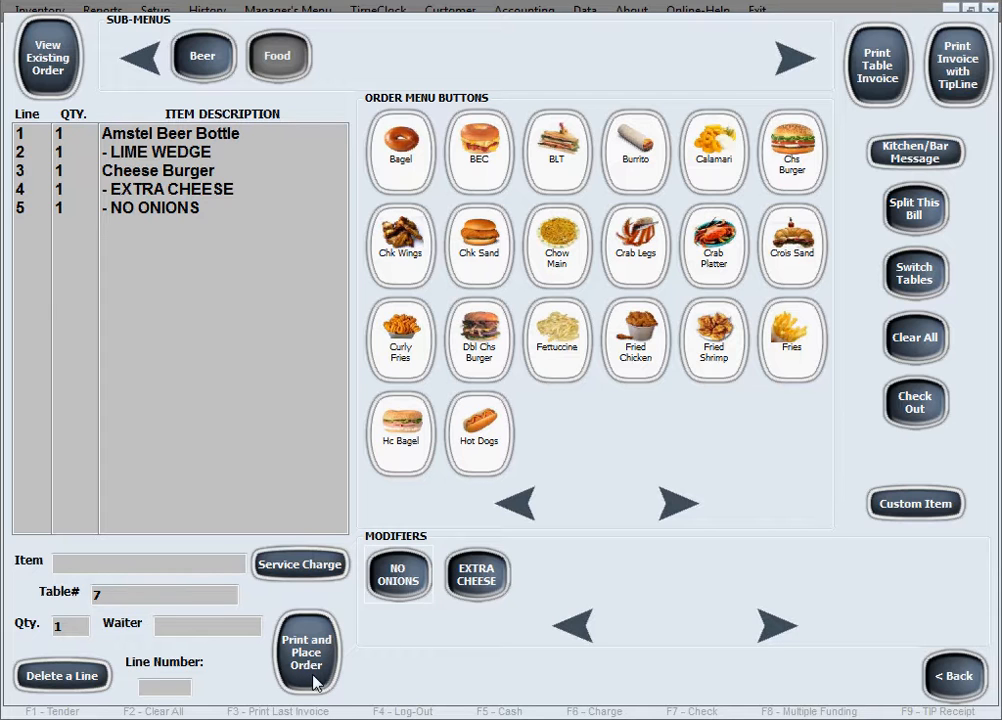
- Send table 7's order through, return to the floor plan and reopen table 7
left_click(308, 652)
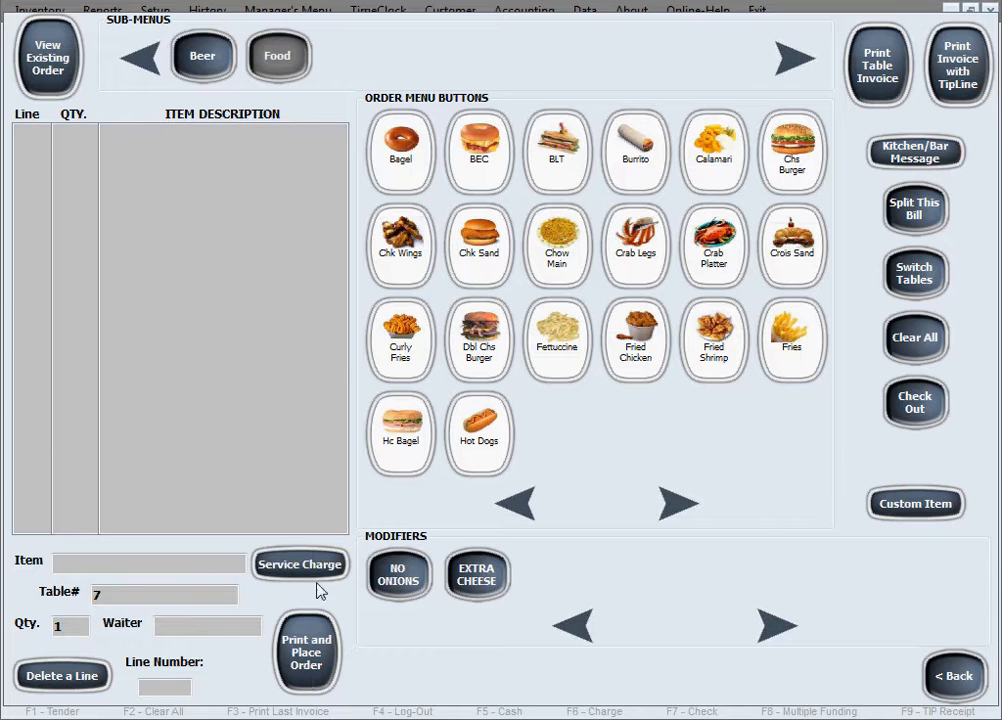
mouse_move(940, 676)
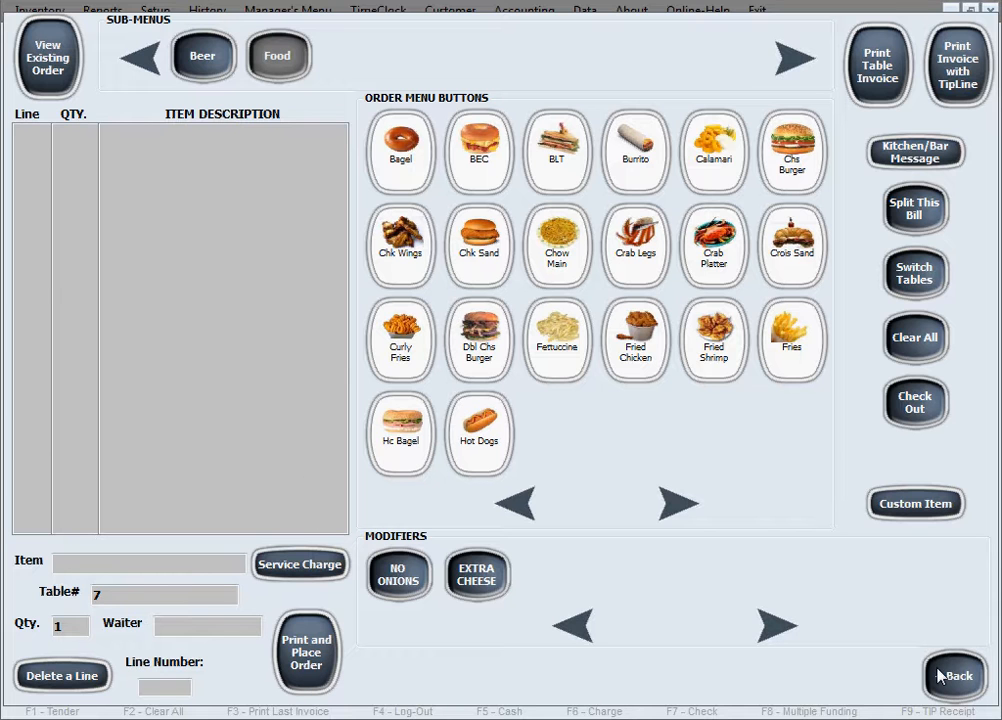
left_click(952, 676)
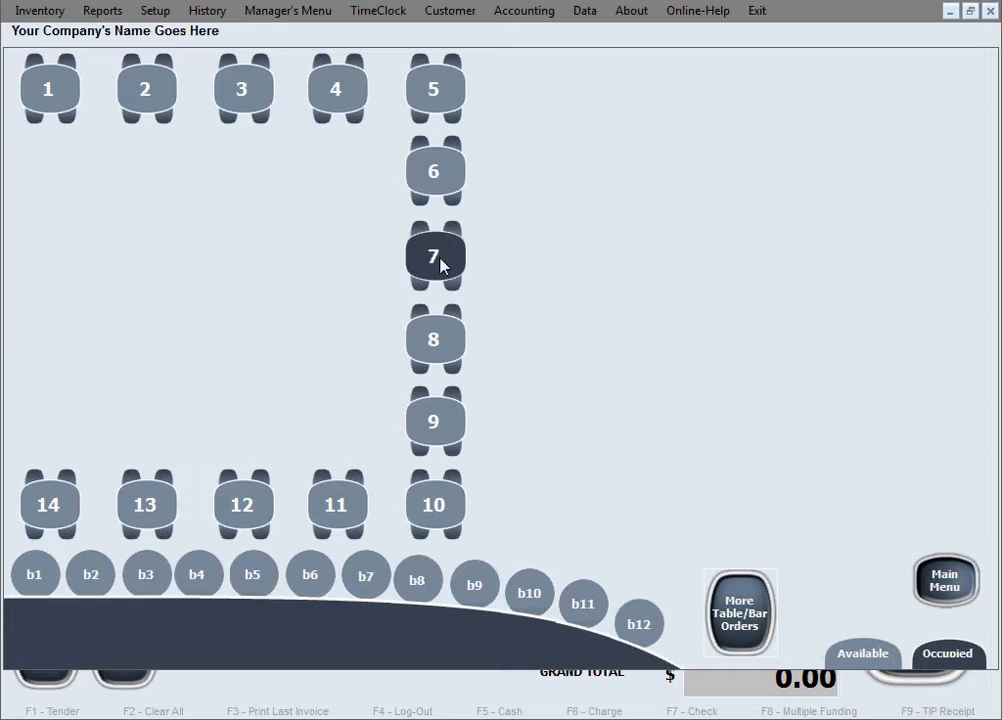
mouse_move(948, 668)
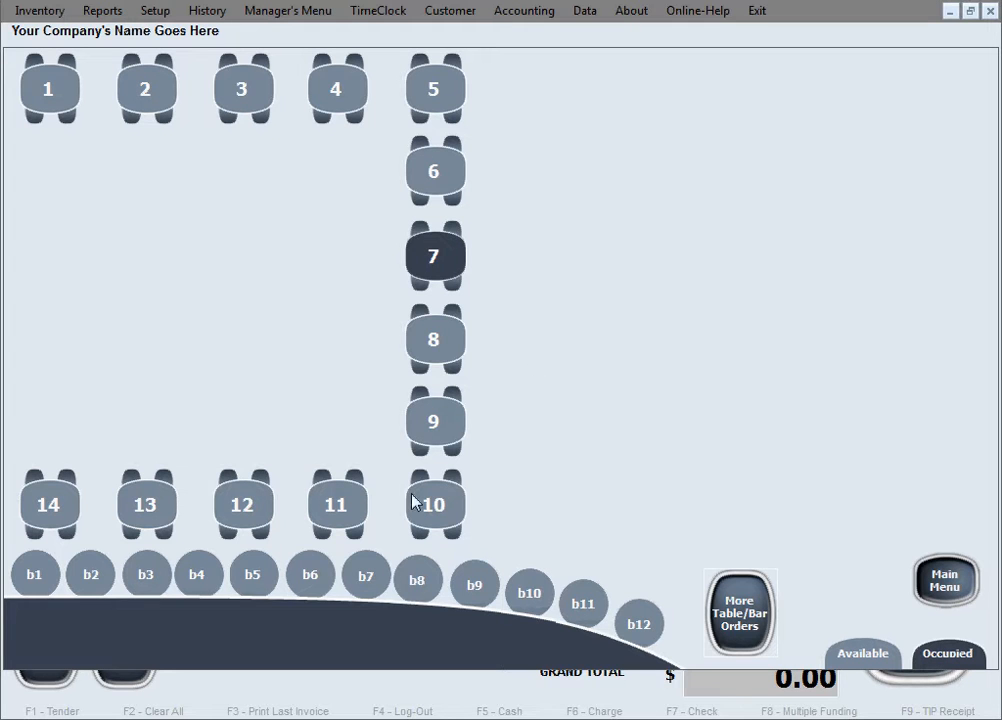
mouse_move(848, 662)
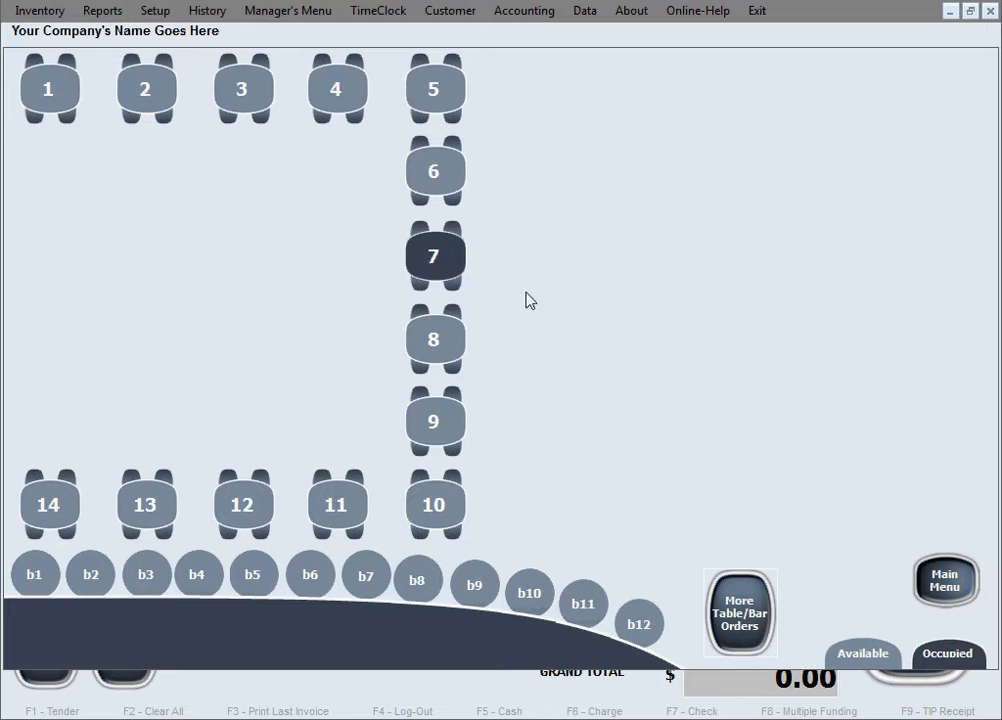
mouse_move(516, 280)
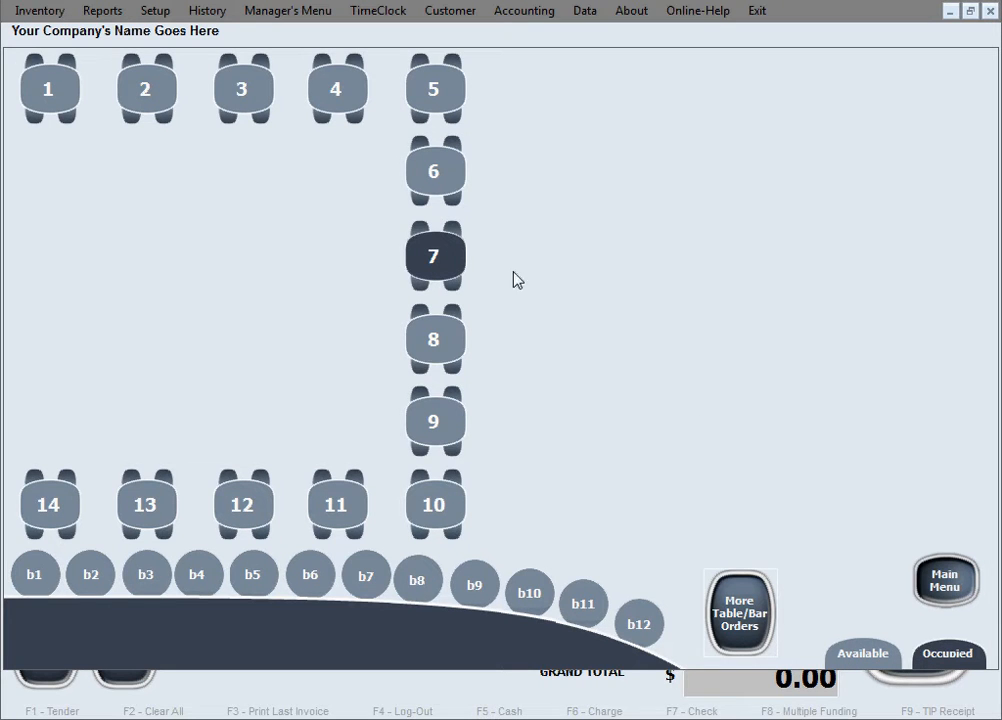
left_click(434, 256)
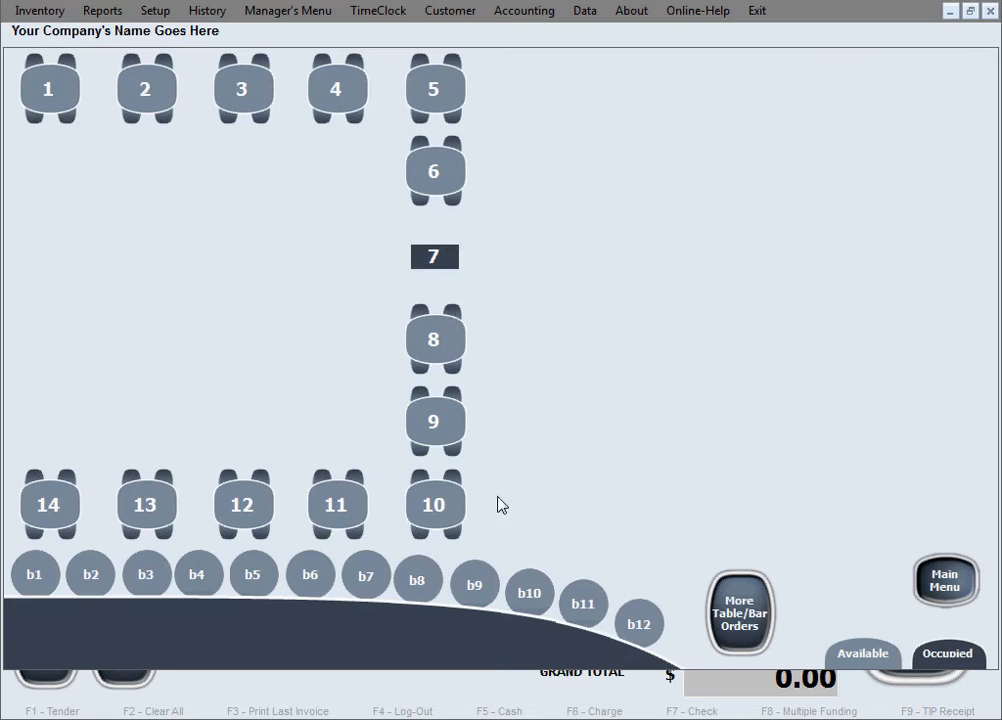
left_click(434, 256)
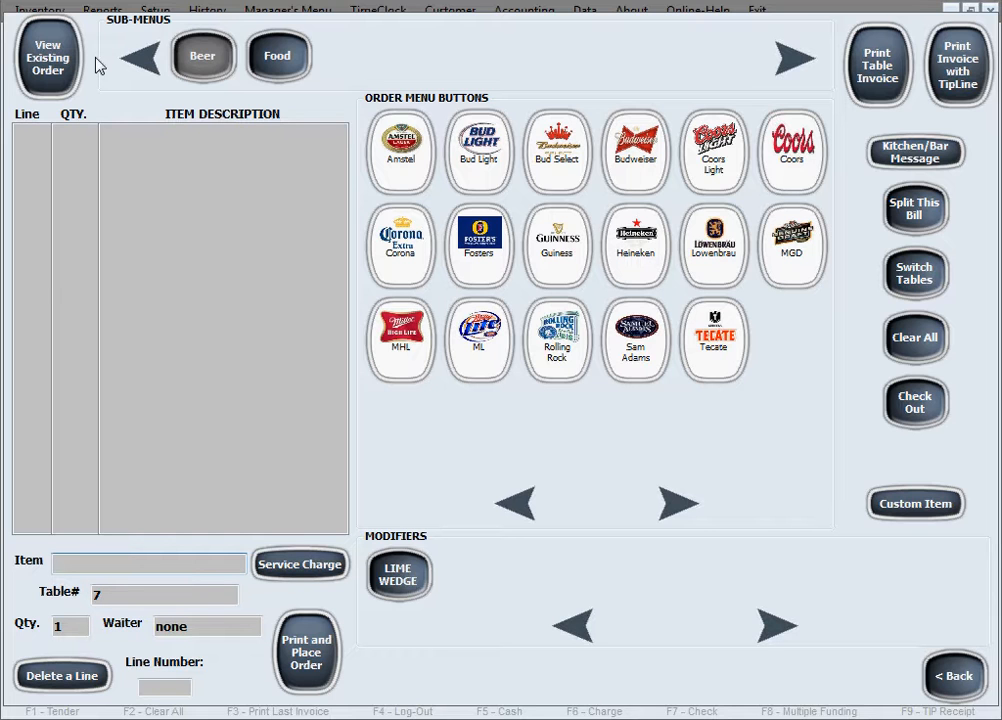
mouse_move(40, 84)
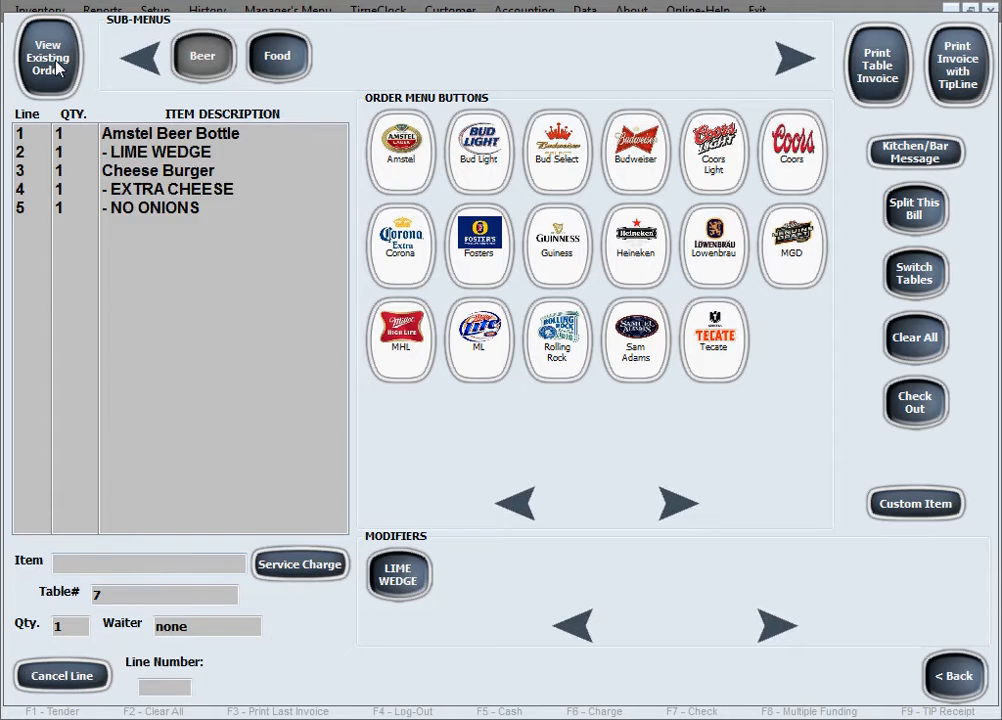
mouse_move(168, 218)
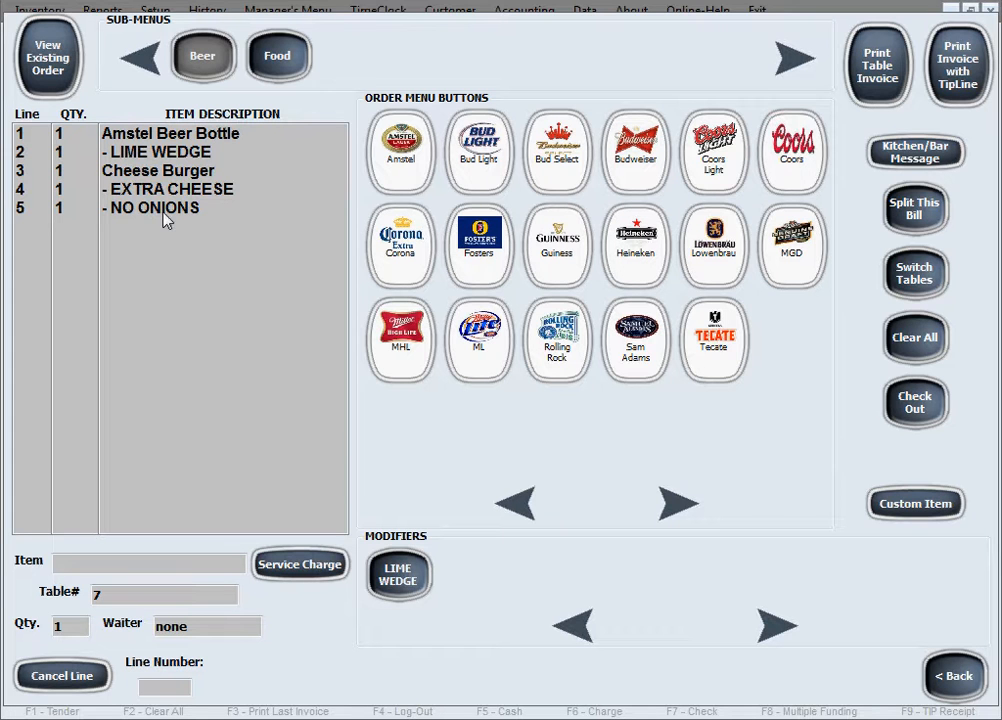
left_click(914, 336)
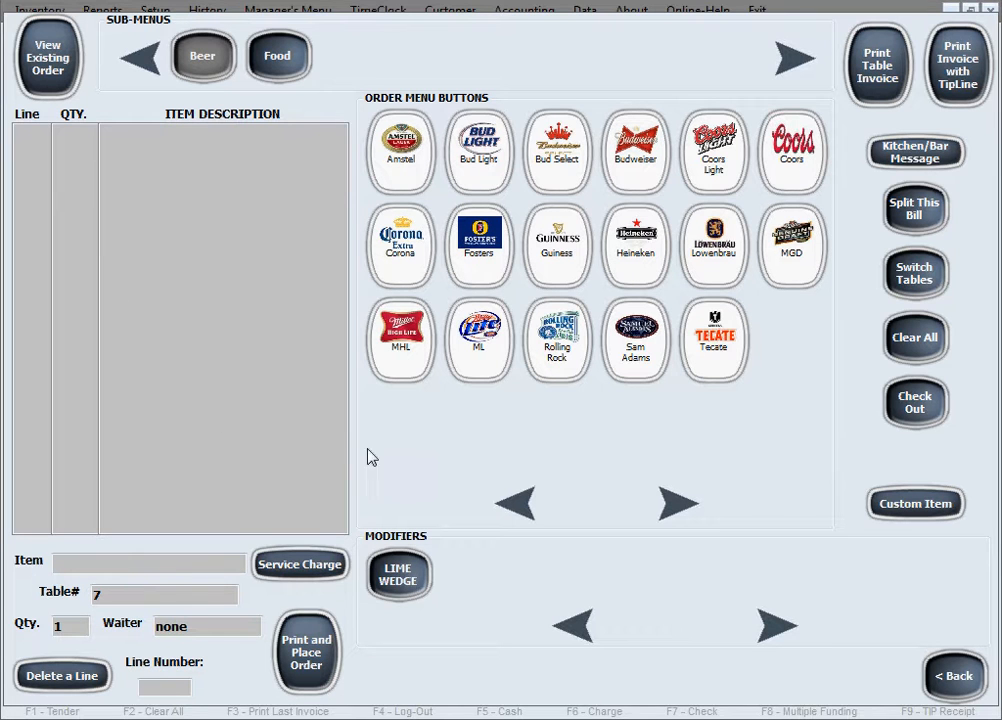
mouse_move(200, 472)
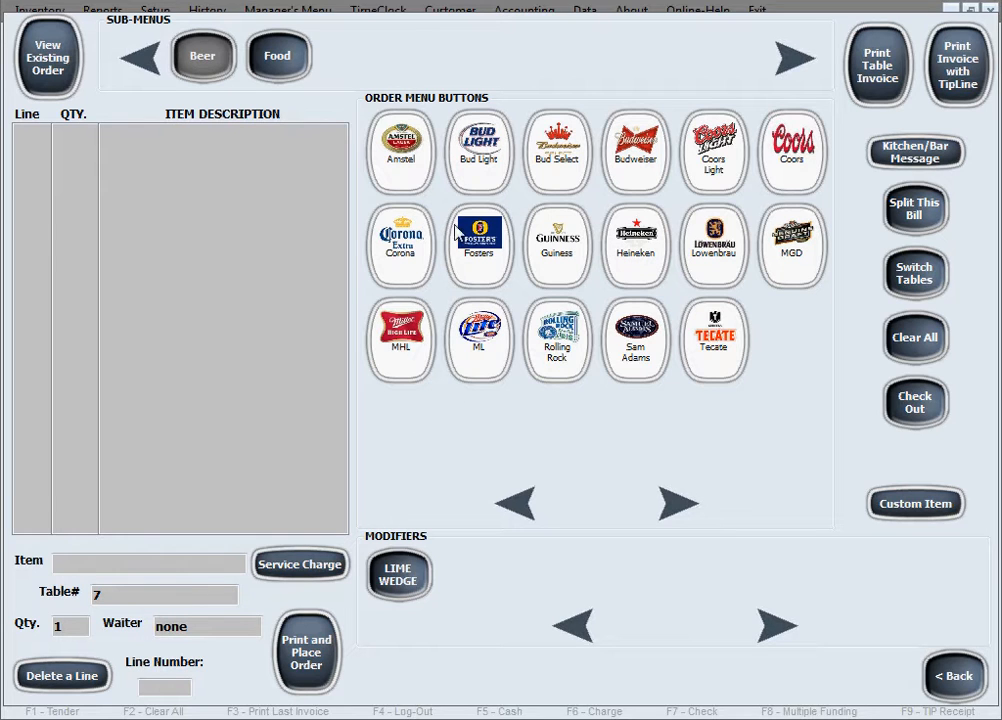
- Add another Amstel beer bottle with a lime wedge to table 7's order
left_click(400, 152)
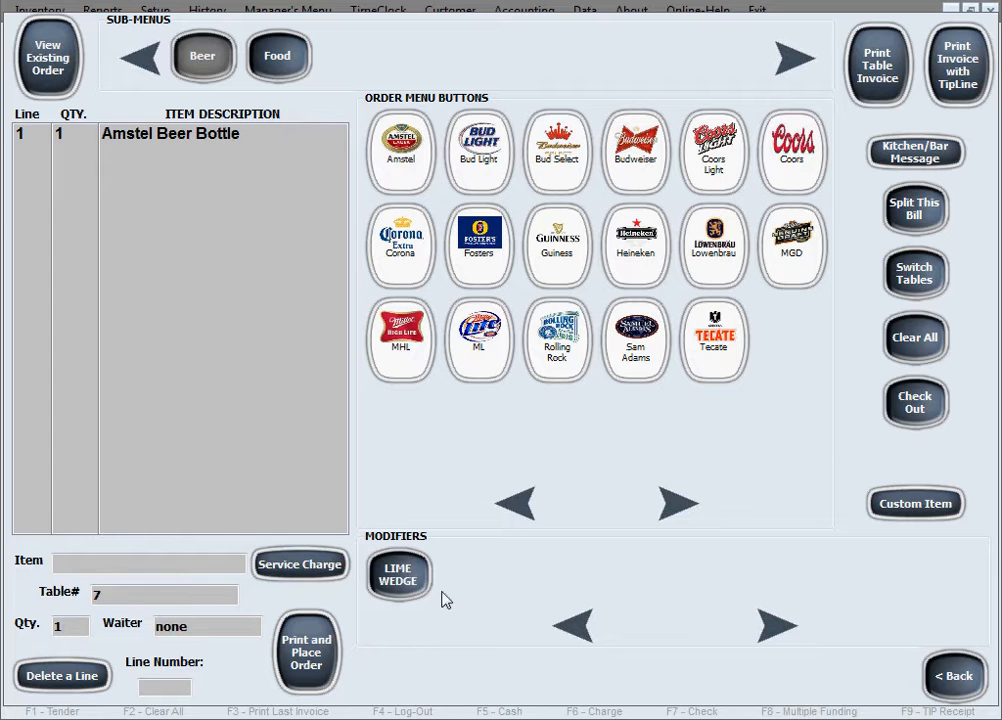
left_click(398, 576)
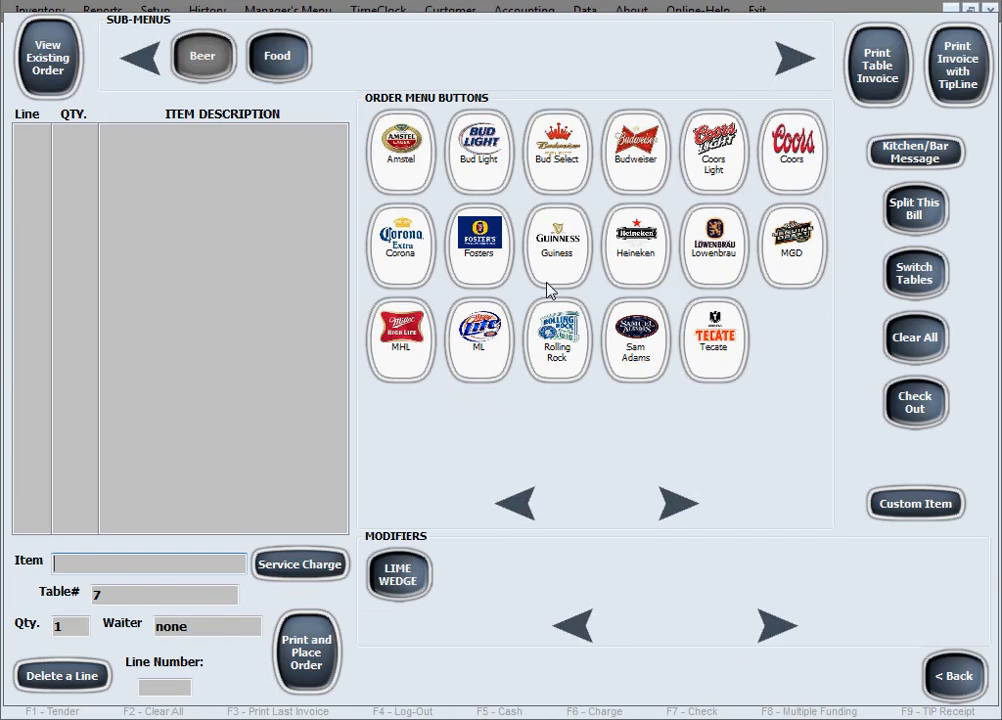
mouse_move(420, 332)
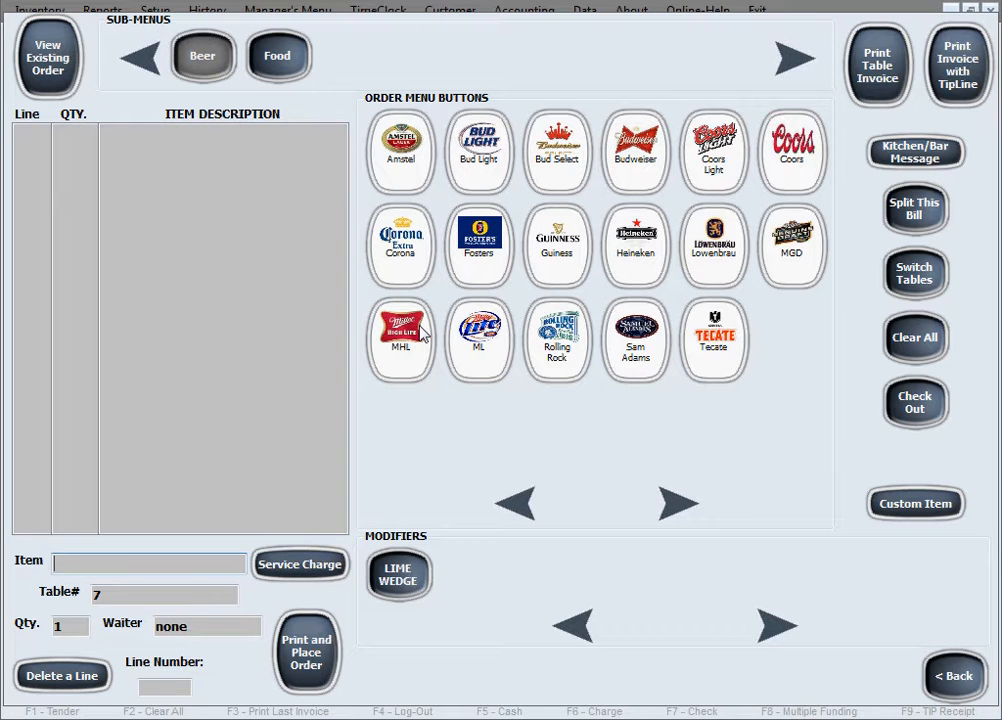
mouse_move(470, 444)
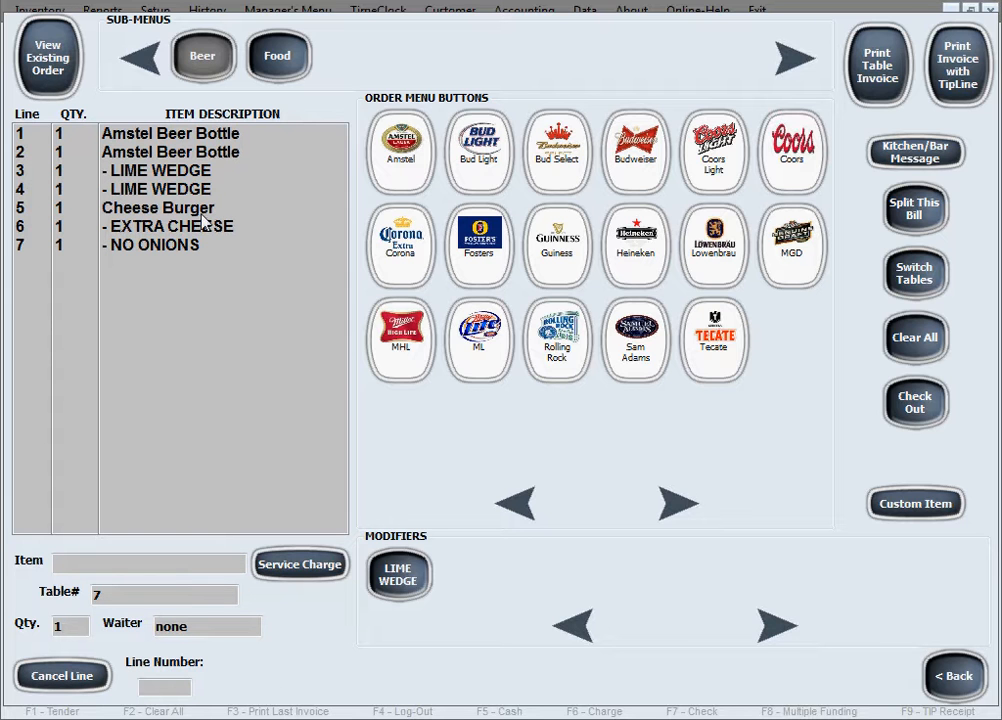
mouse_move(344, 442)
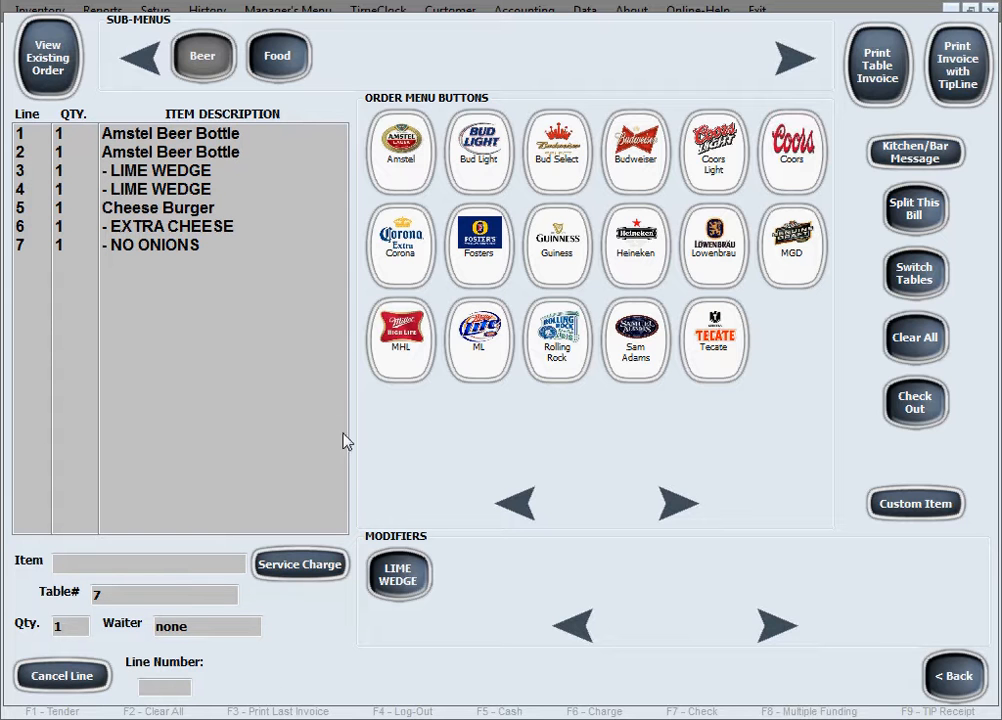
- Print and place table 7's order so the entry list clears
left_click(914, 336)
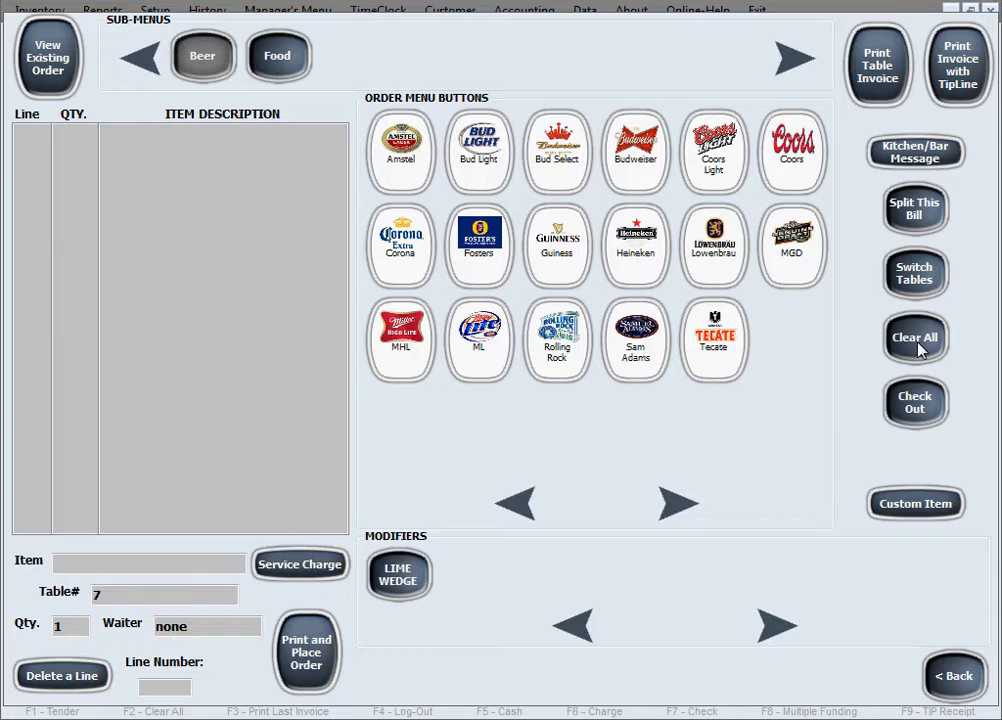
mouse_move(852, 94)
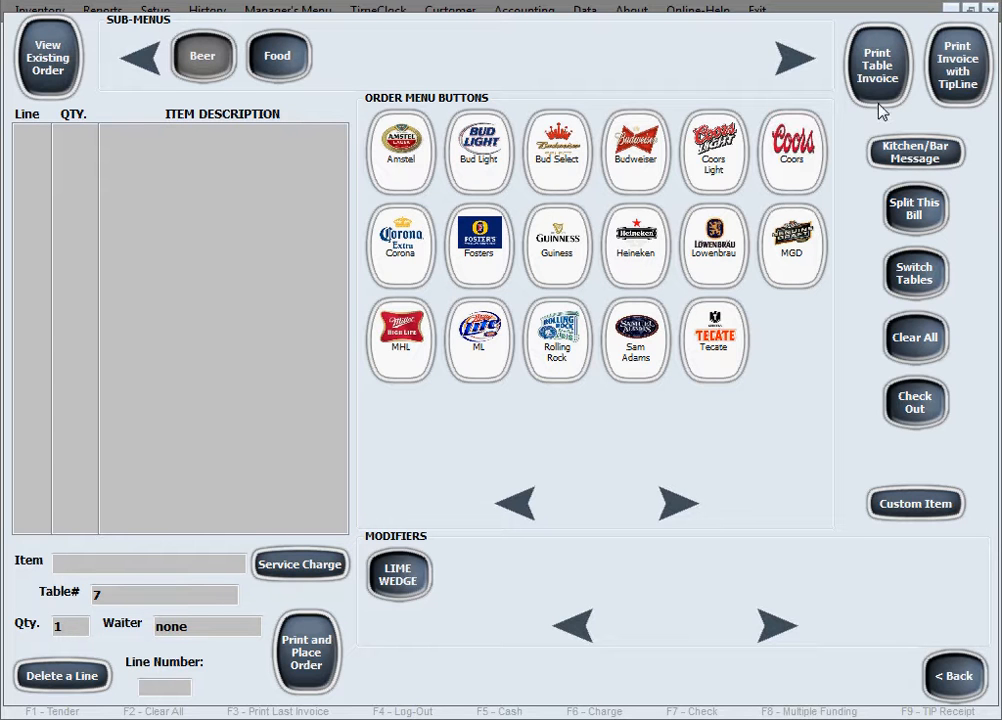
mouse_move(940, 88)
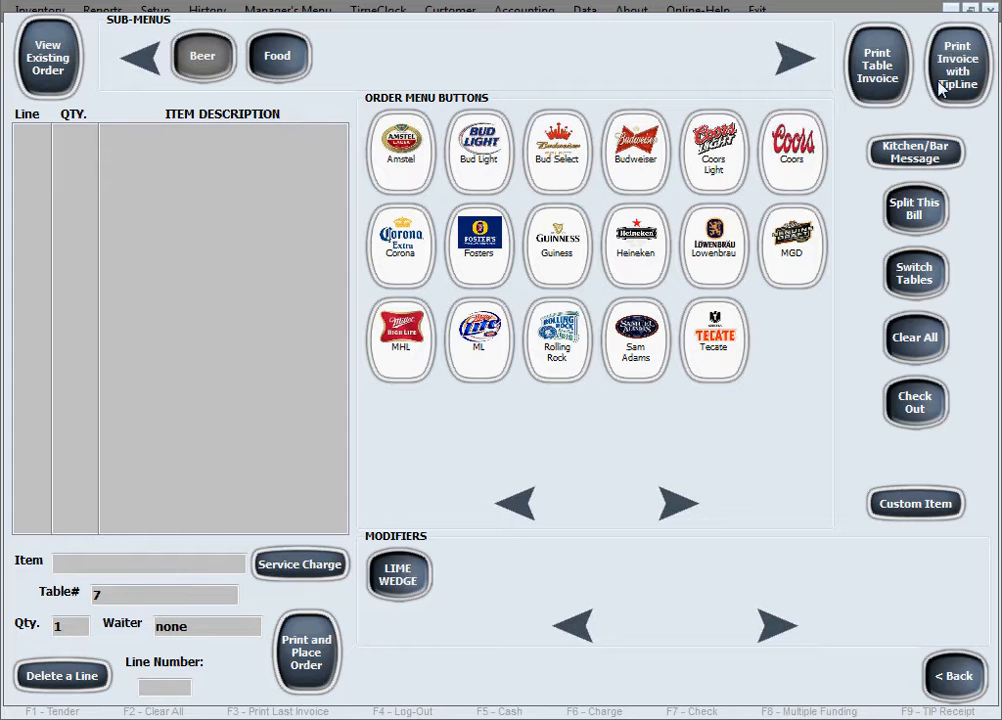
mouse_move(948, 88)
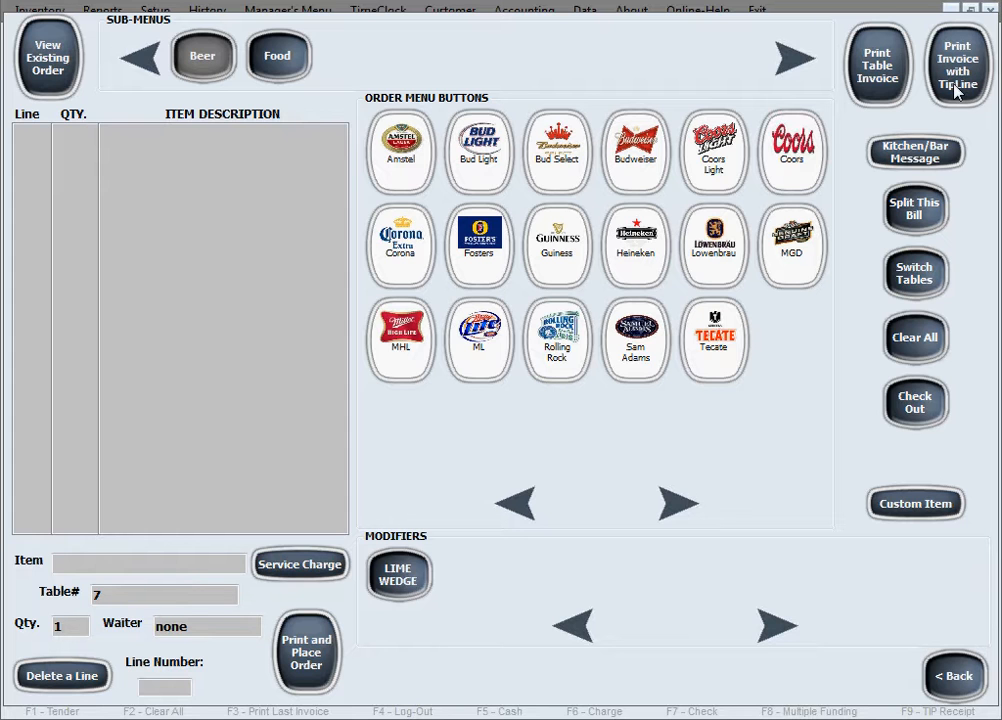
mouse_move(868, 316)
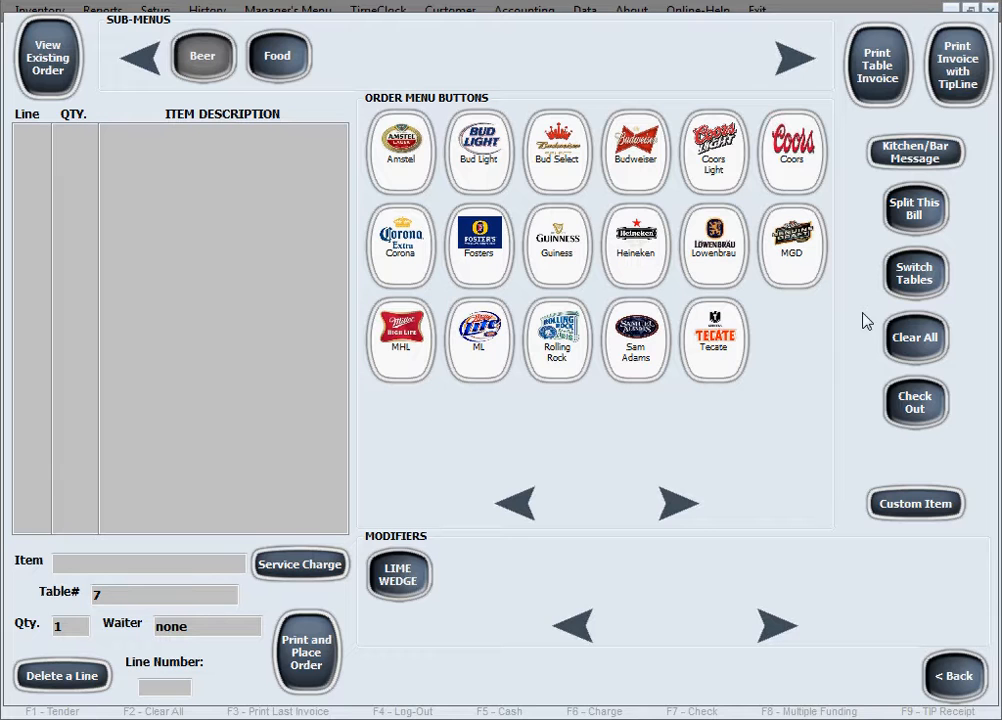
mouse_move(864, 424)
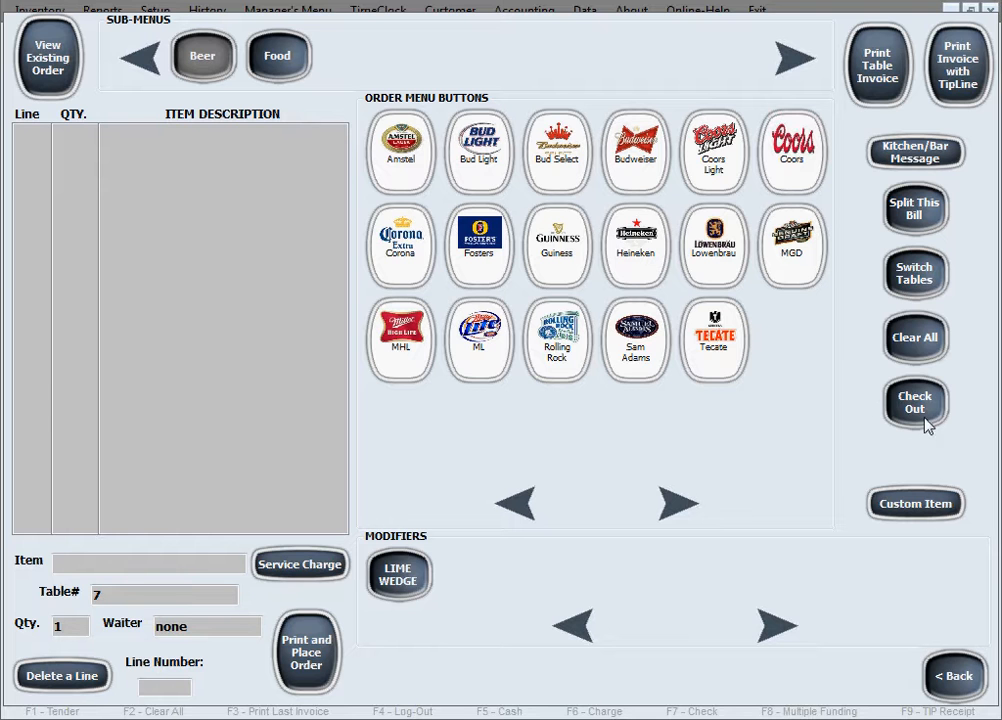
- Check out table 7, loading its full bill totalling 10.25 with tax
left_click(914, 402)
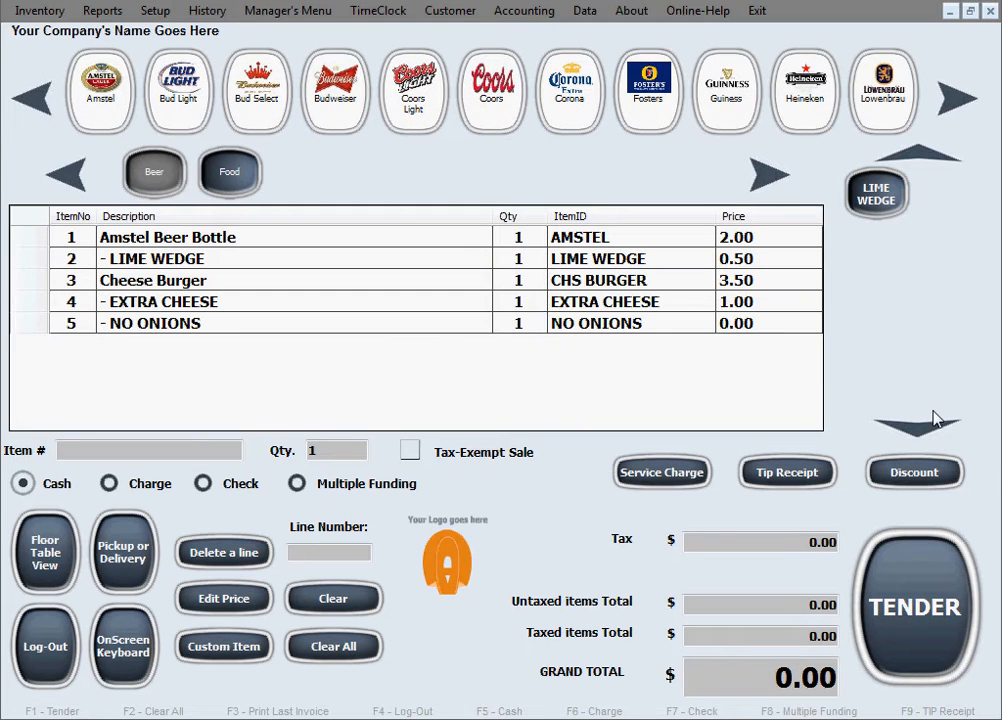
left_click(100, 90)
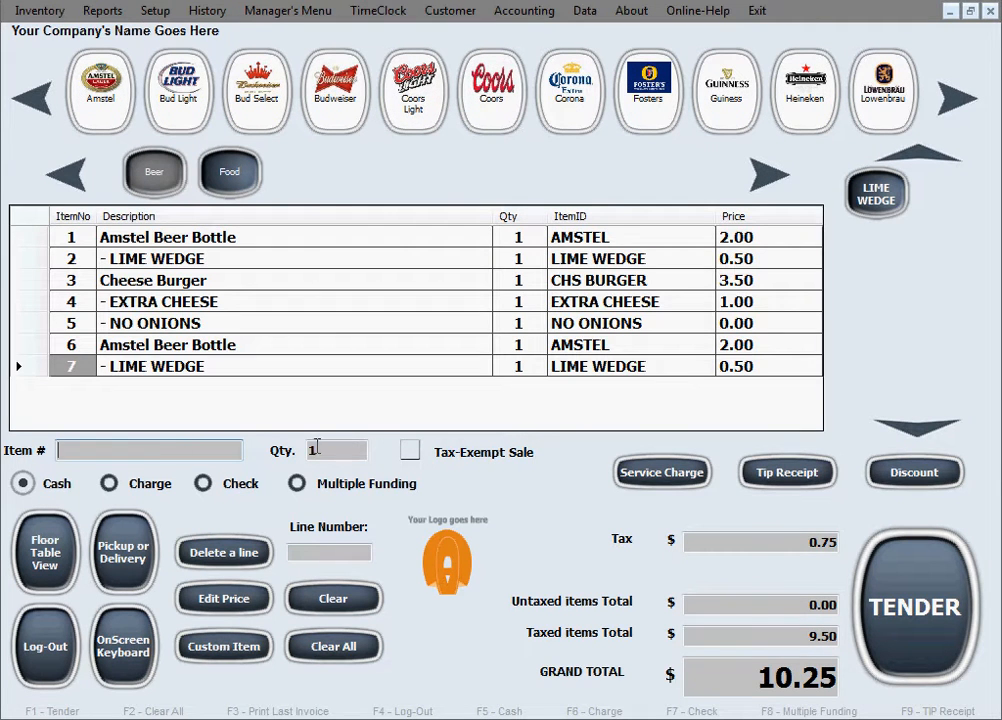
mouse_move(530, 446)
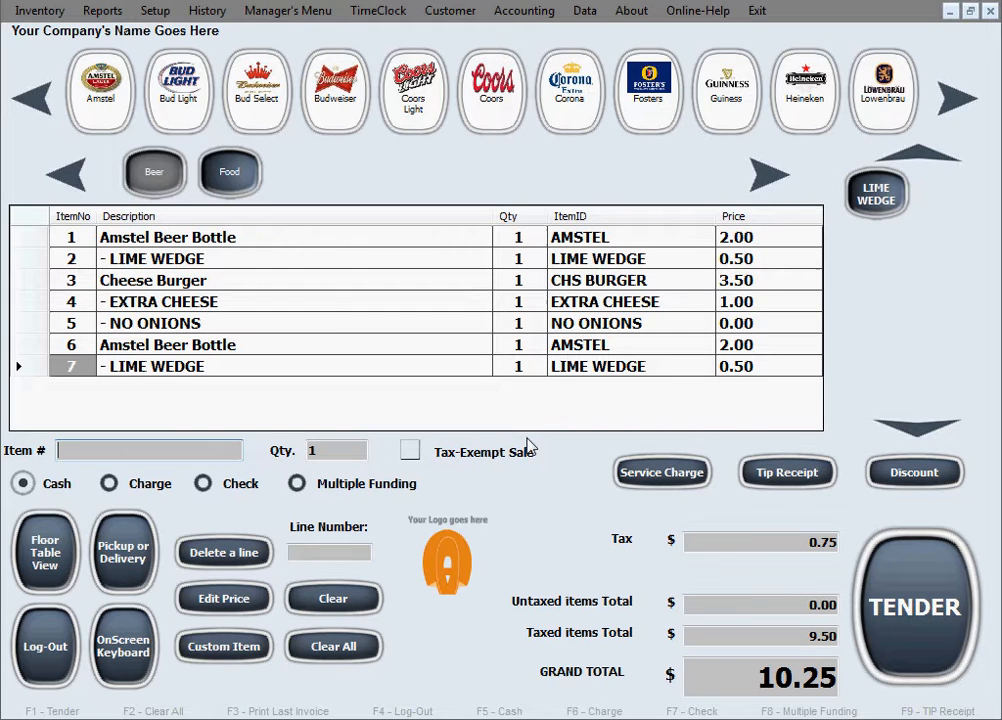
mouse_move(384, 414)
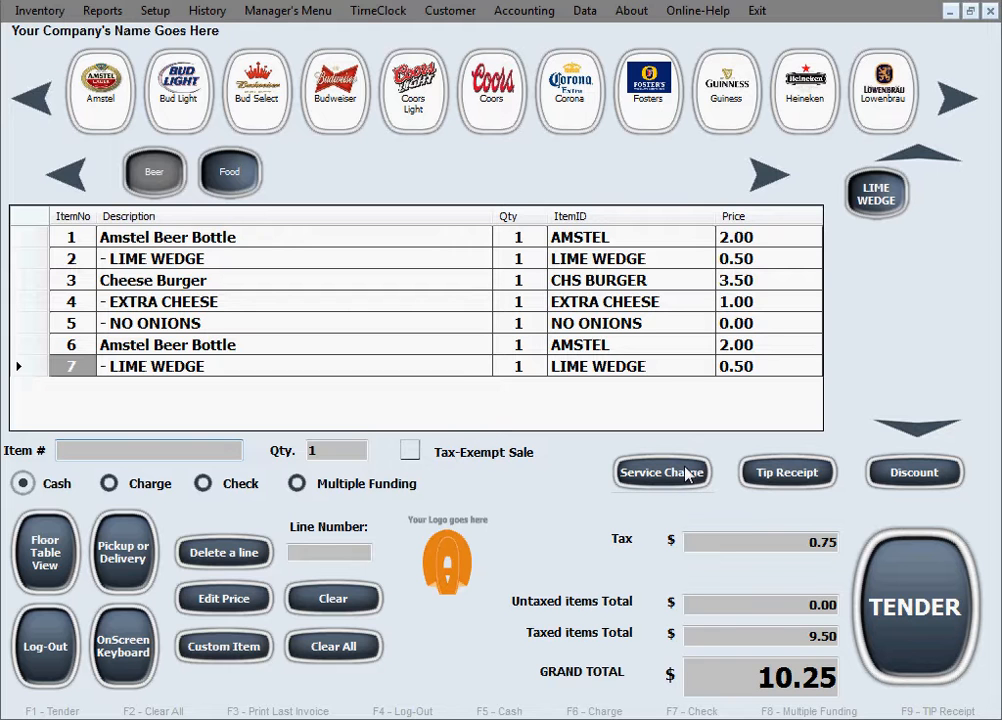
mouse_move(870, 616)
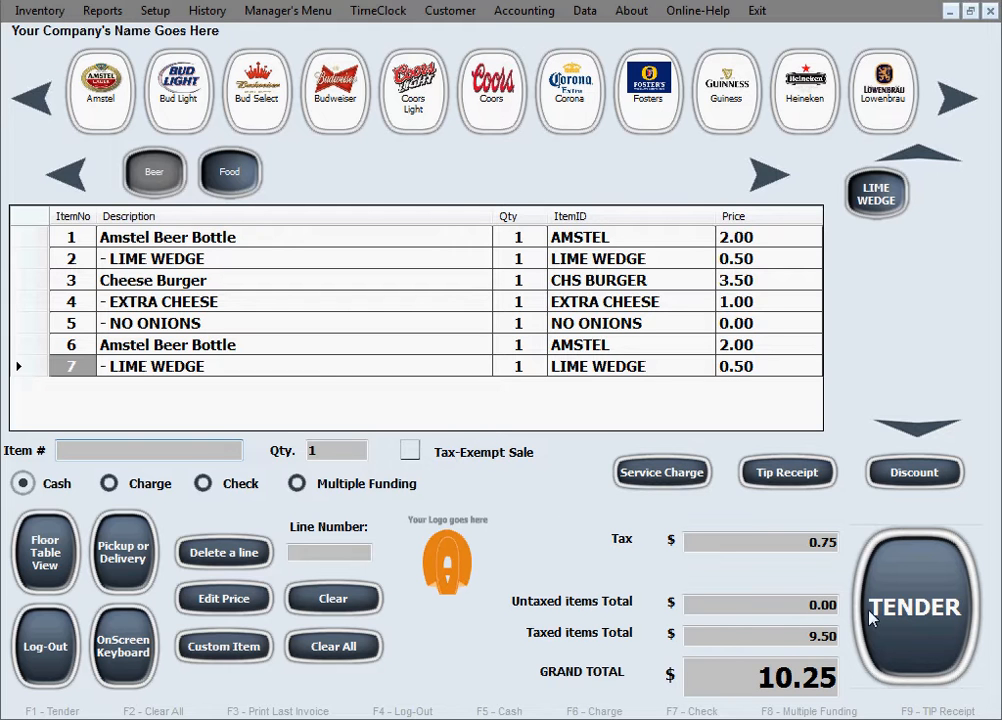
- Tender the 10.25 cash payment and skip the customer details form
left_click(914, 608)
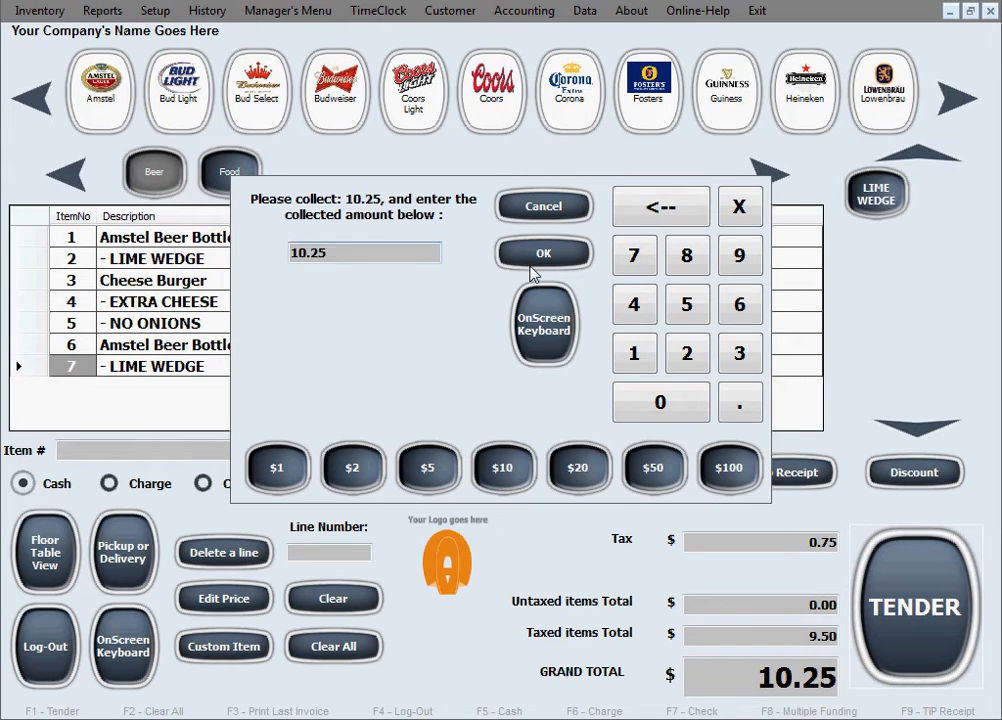
left_click(544, 252)
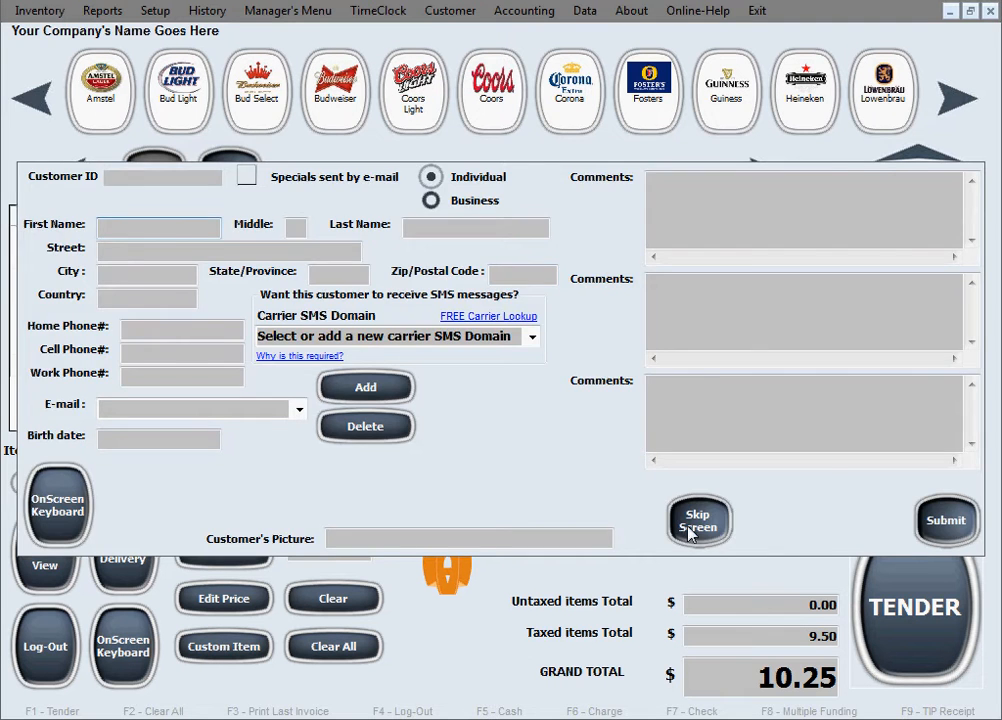
left_click(700, 520)
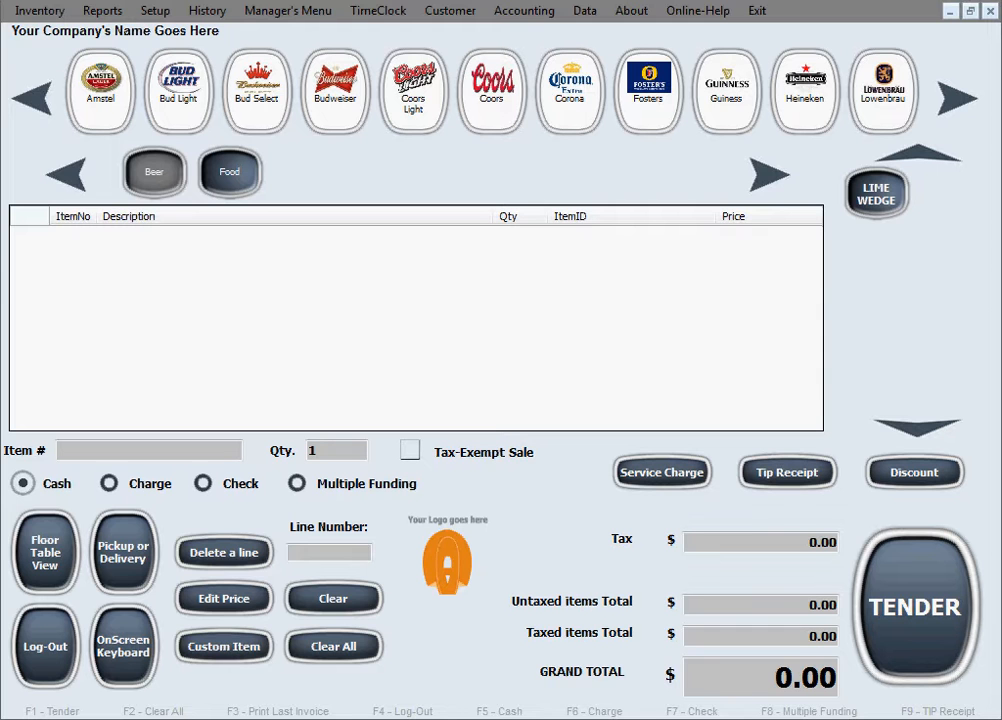
mouse_move(136, 518)
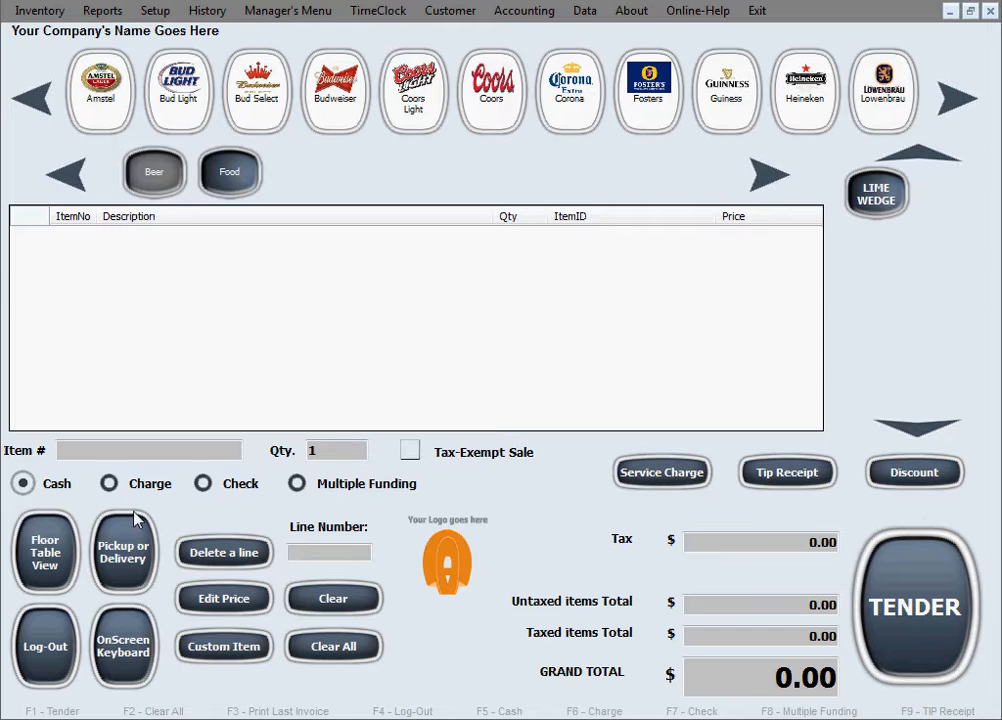
- From the floor plan, put Amstel beer bottles on bar stool b10's order
left_click(44, 552)
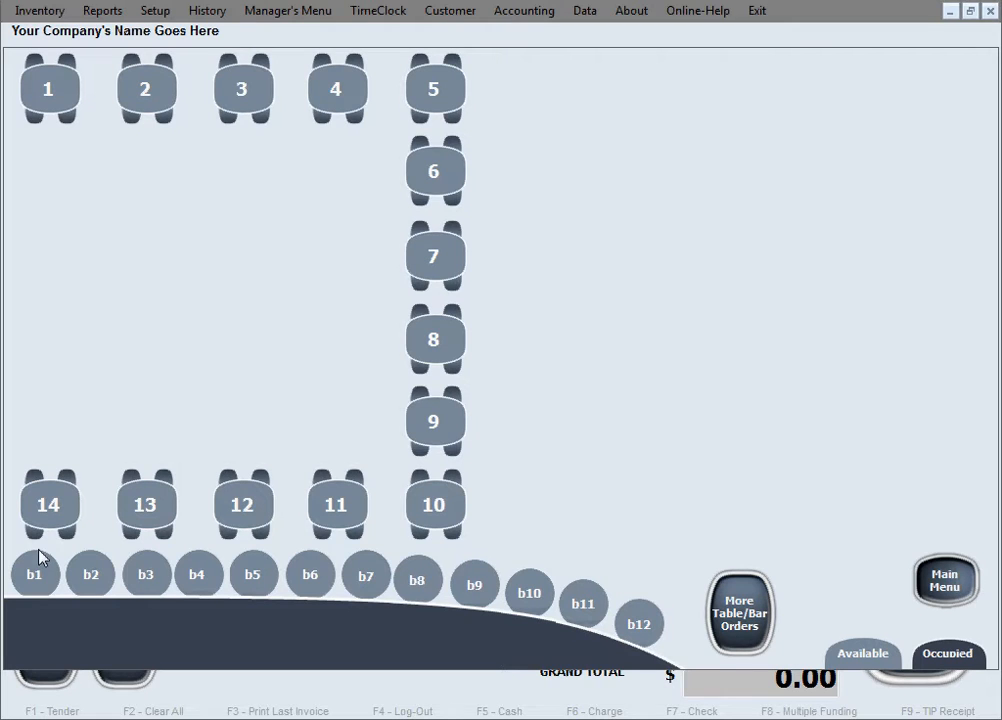
mouse_move(330, 504)
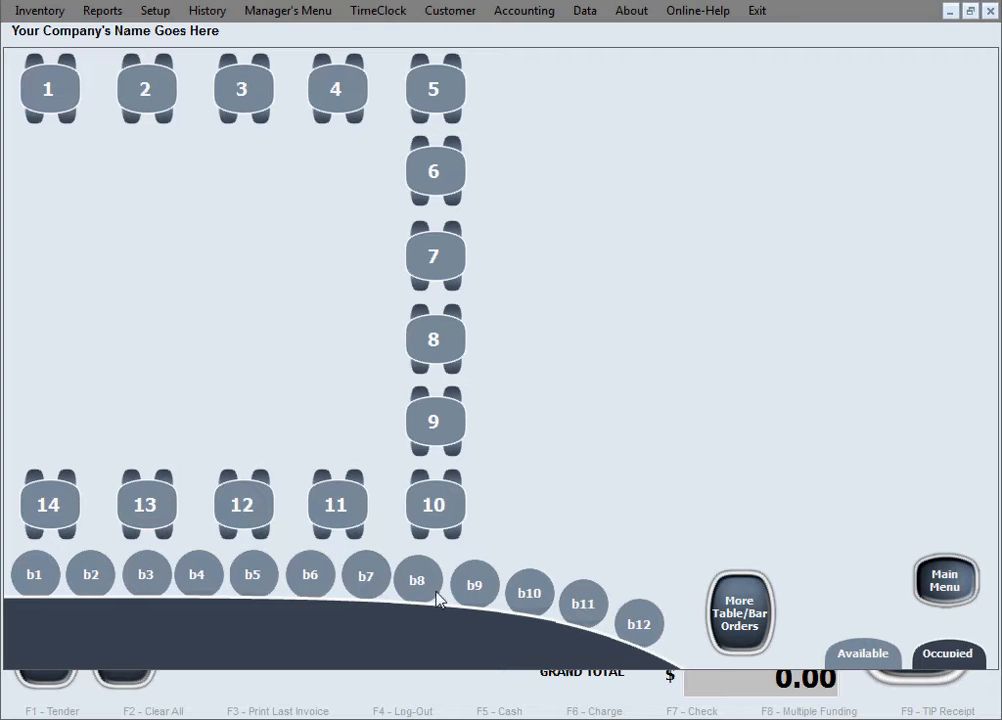
mouse_move(418, 592)
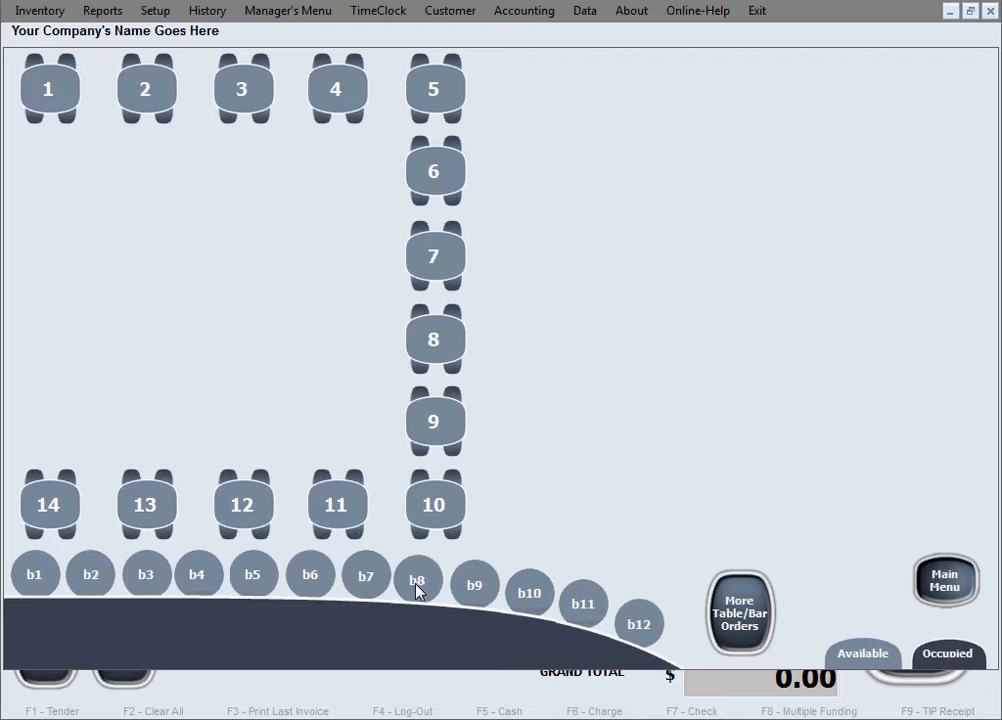
mouse_move(424, 598)
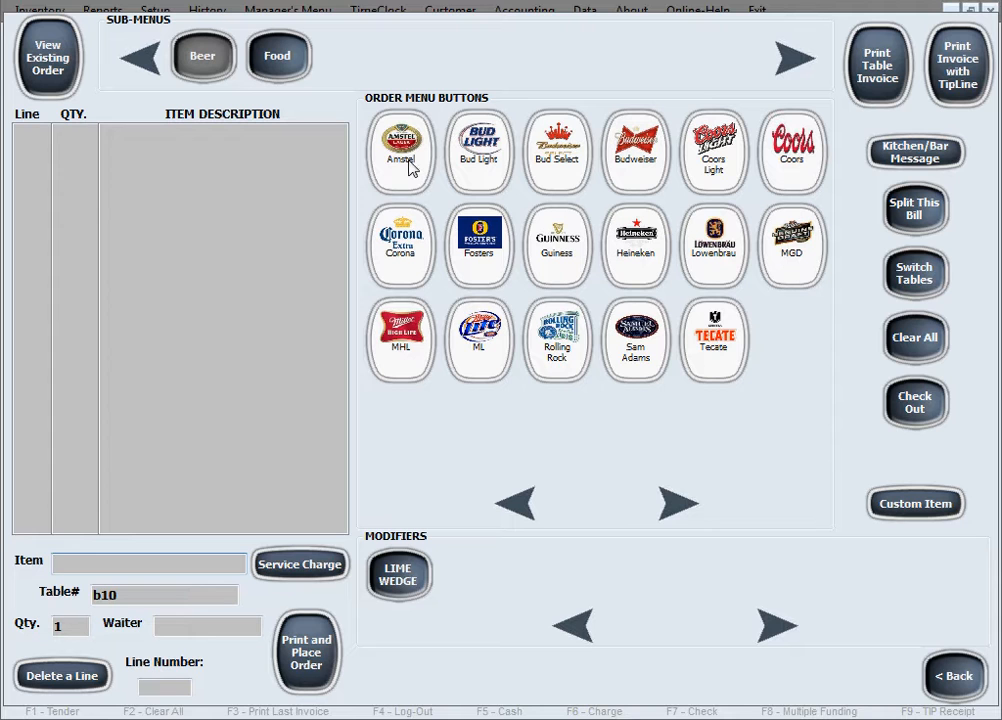
left_click(400, 150)
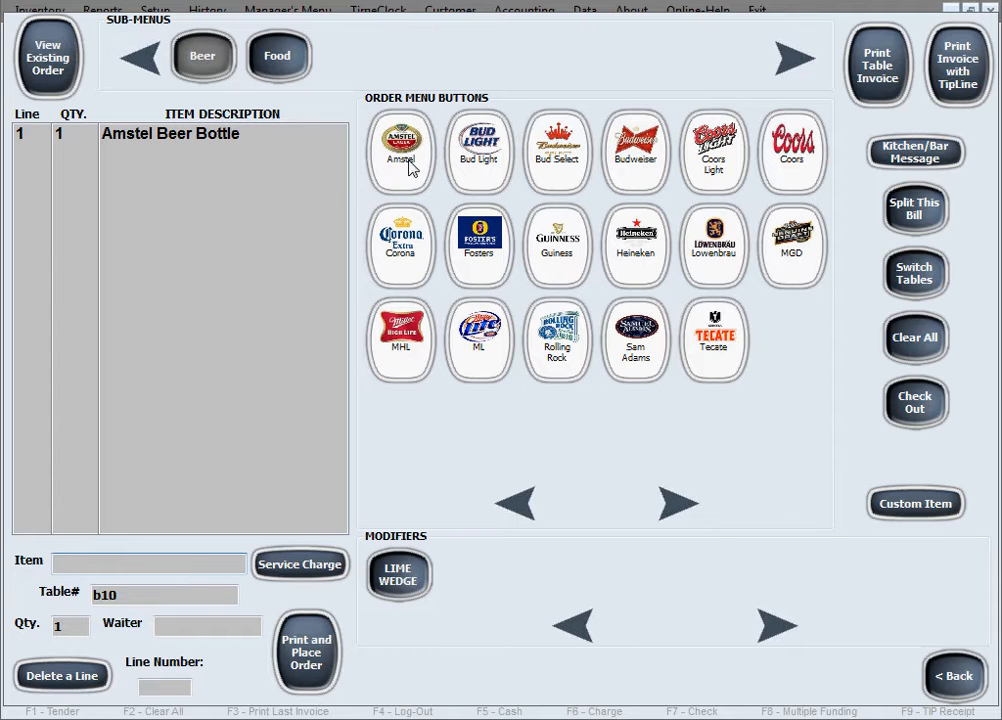
left_click(400, 150)
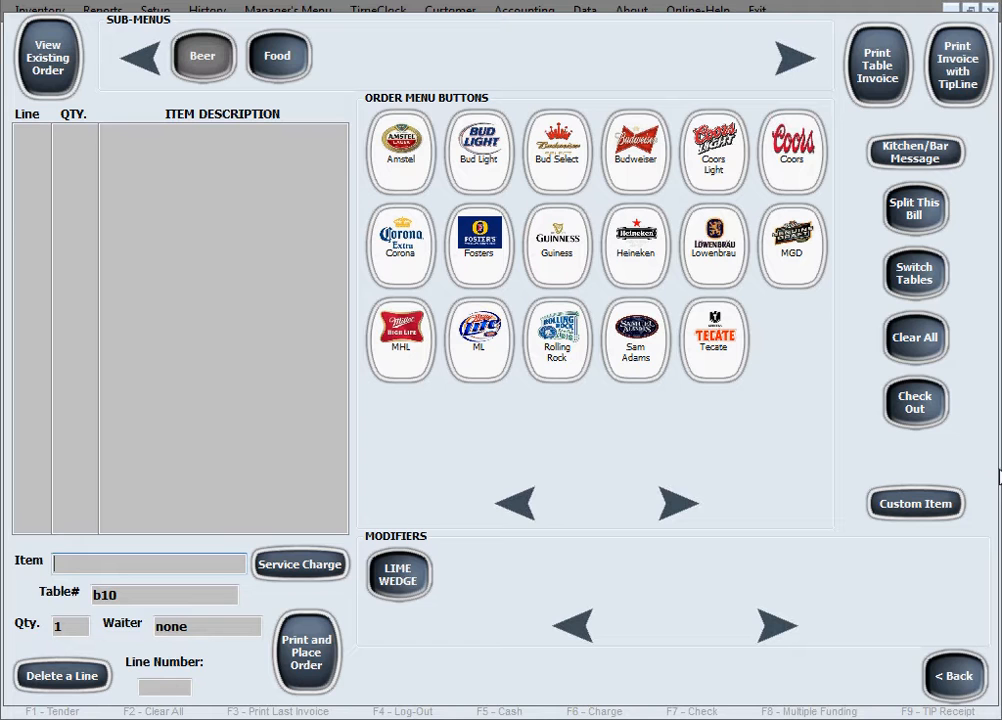
mouse_move(984, 390)
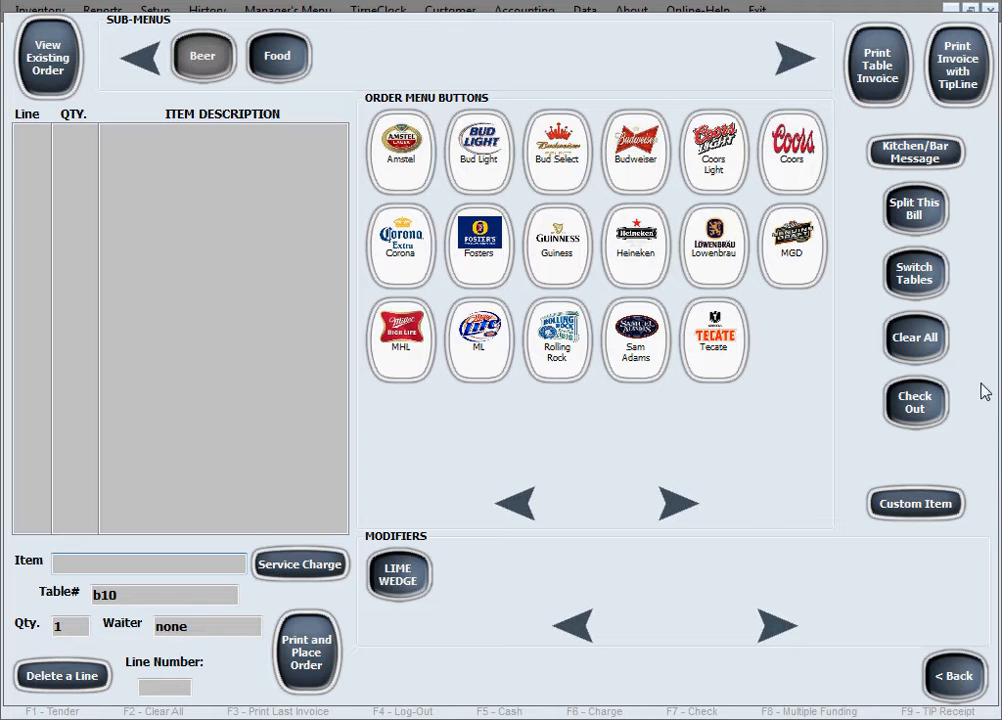
mouse_move(916, 210)
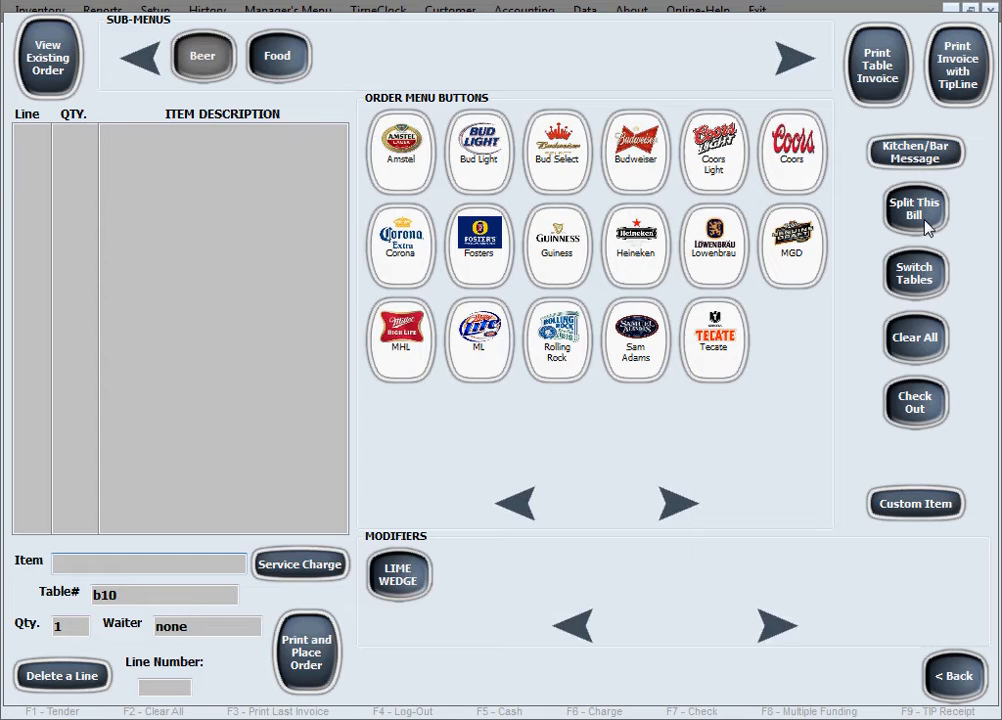
- Split stool b10's bill and move one Amstel bottle to Items To Pay
left_click(914, 210)
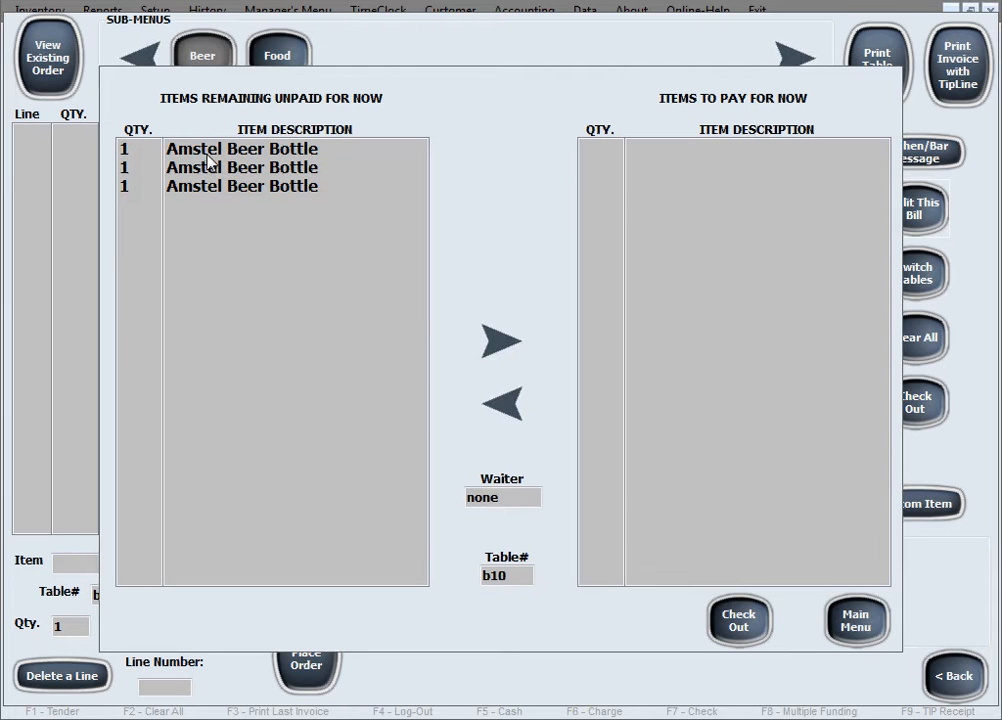
mouse_move(424, 172)
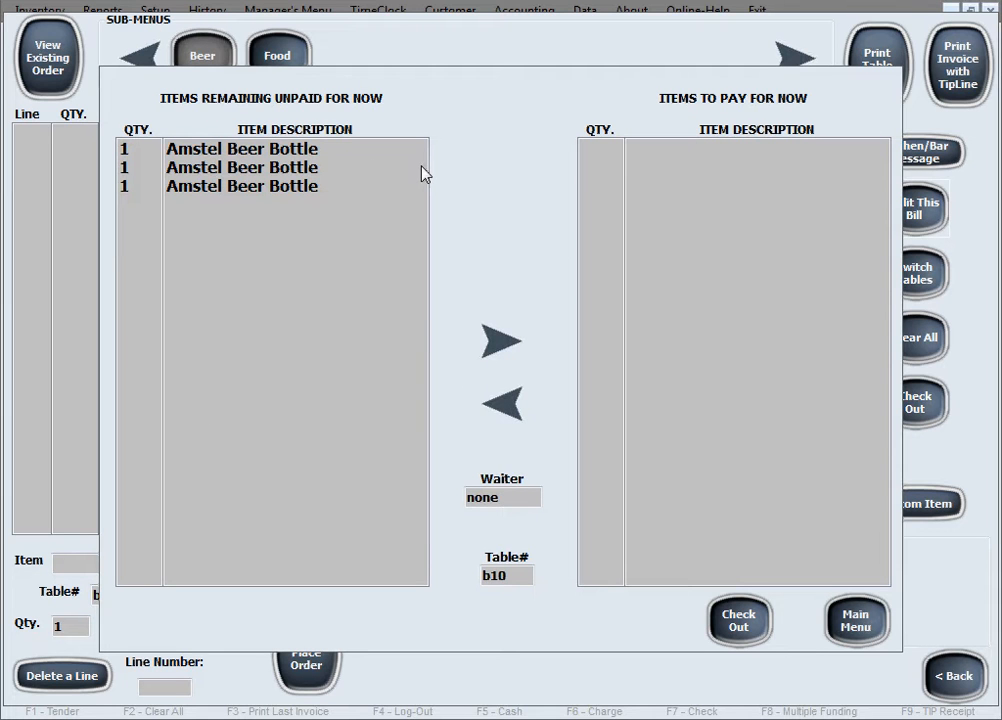
mouse_move(264, 170)
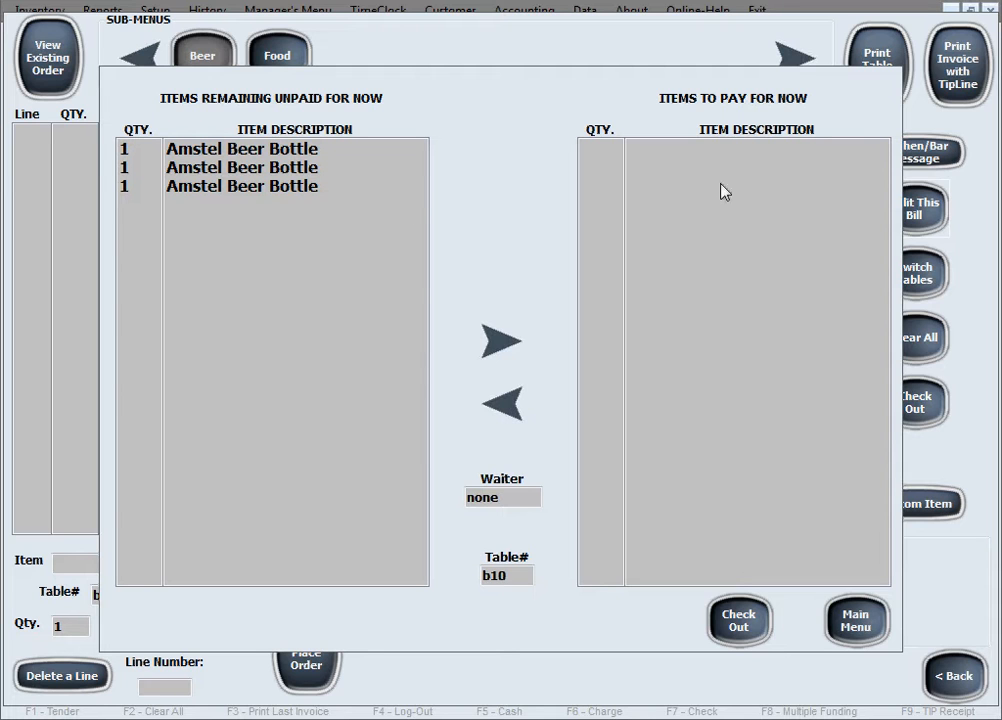
mouse_move(730, 186)
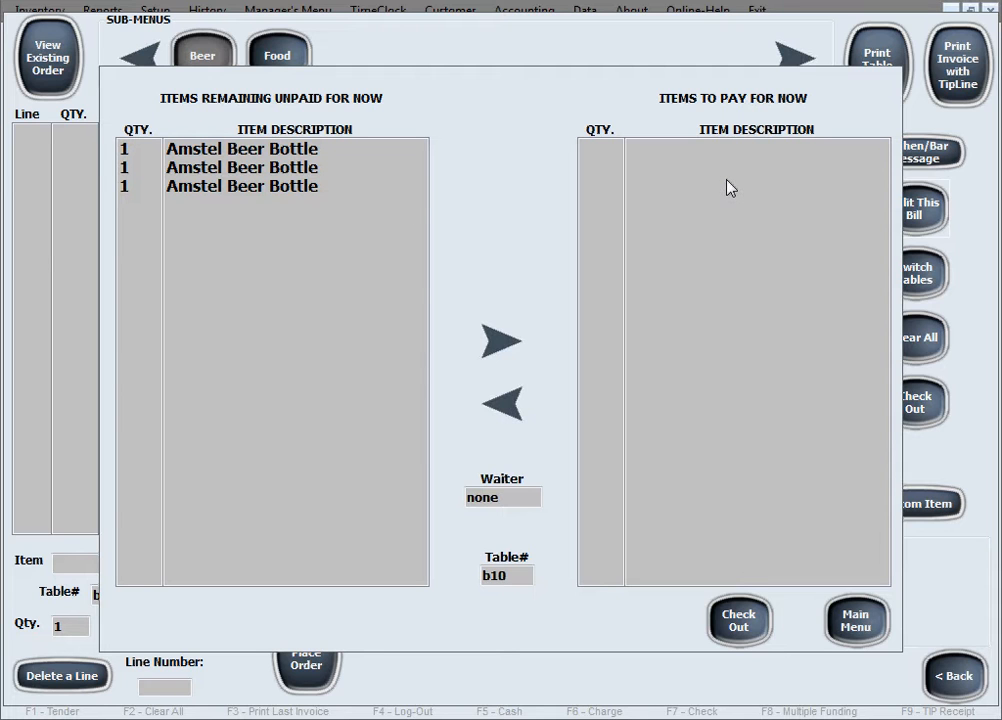
mouse_move(754, 302)
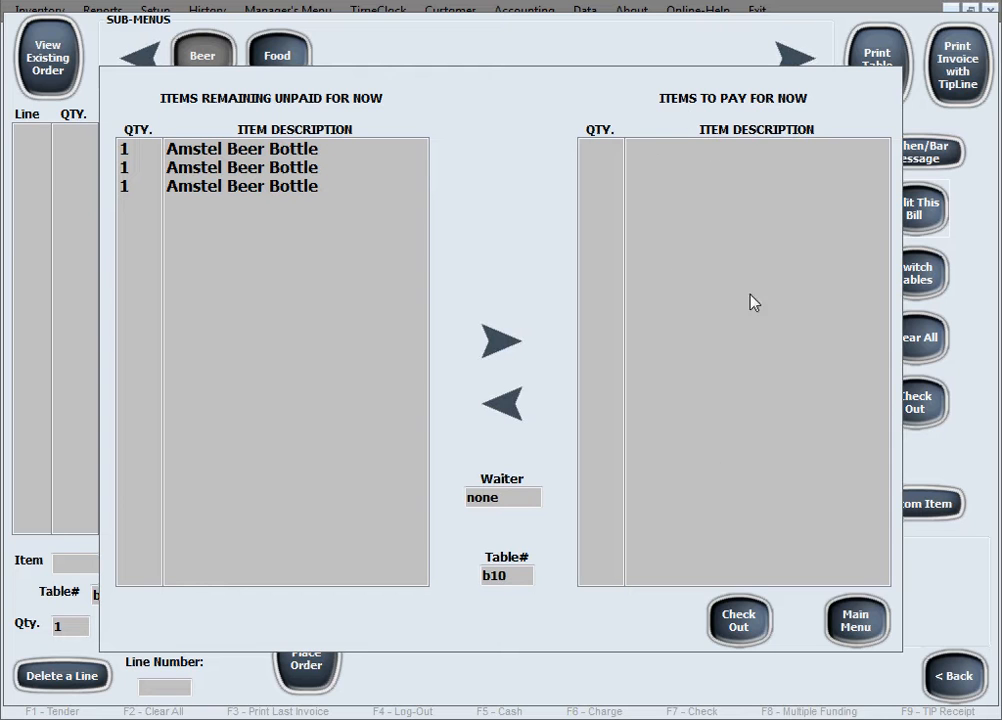
left_click(270, 148)
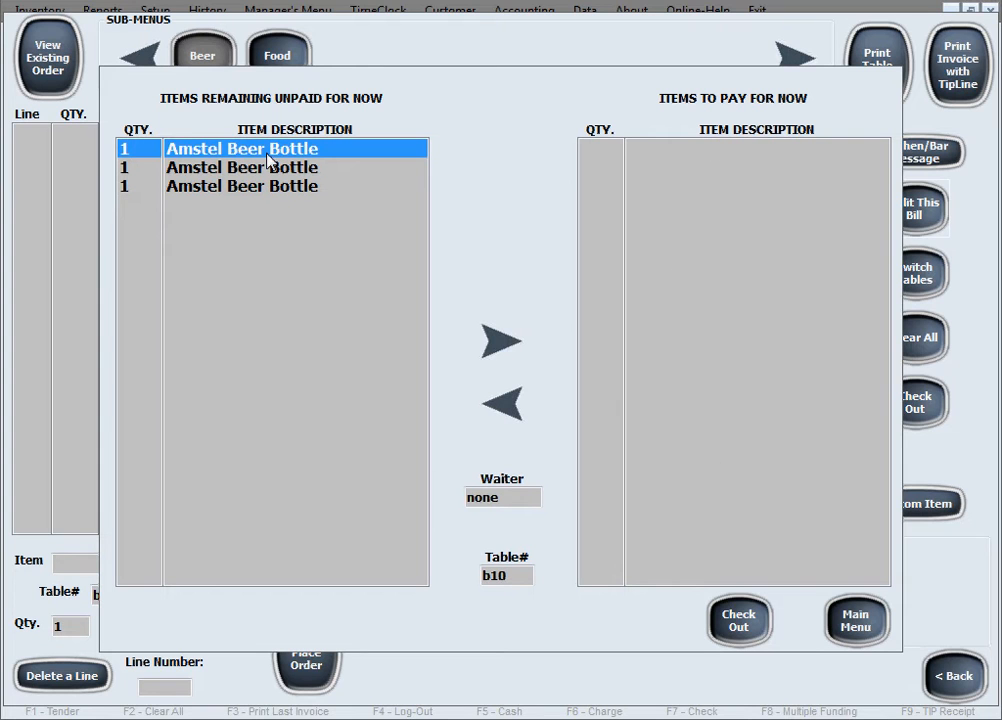
left_click(502, 340)
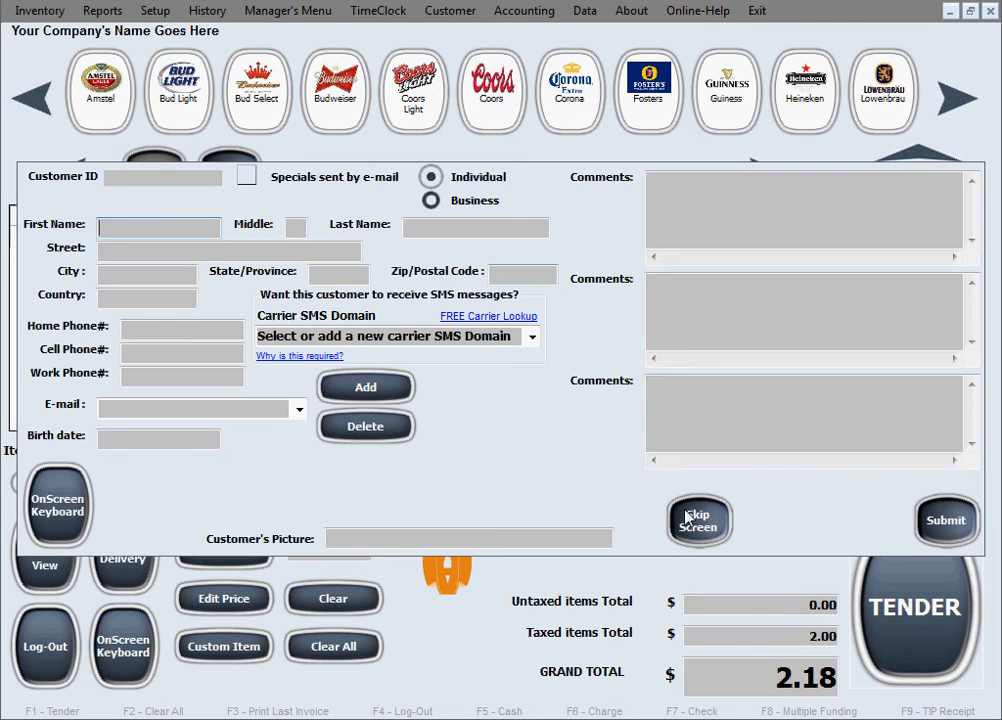
- Dismiss the customer form, reopen stool b10 and split a second beer onto its own check
left_click(698, 520)
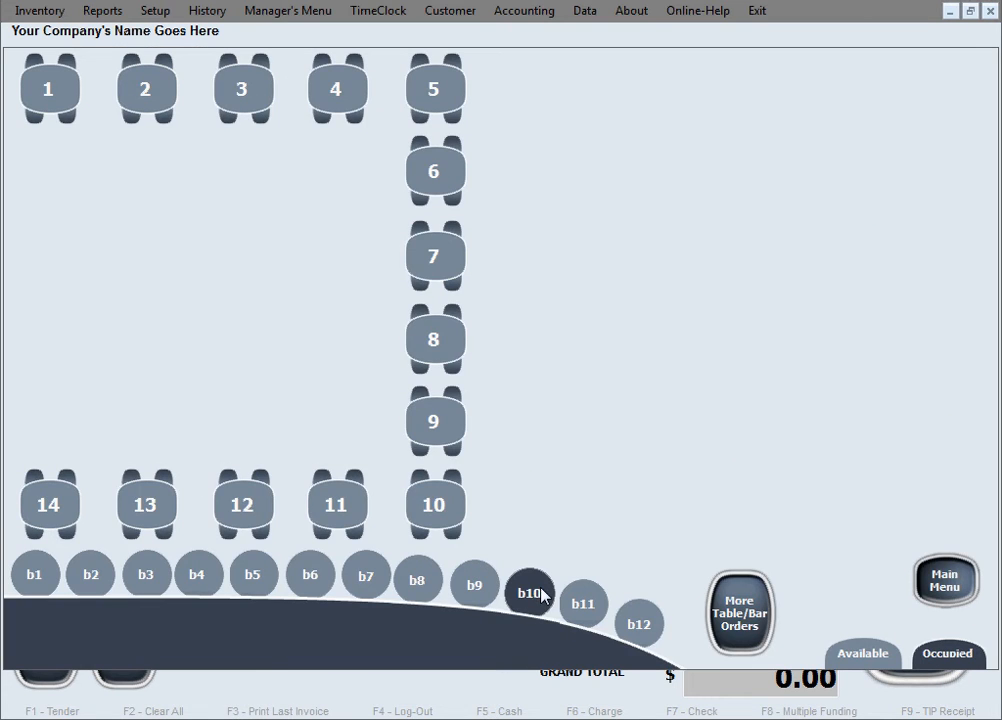
left_click(530, 592)
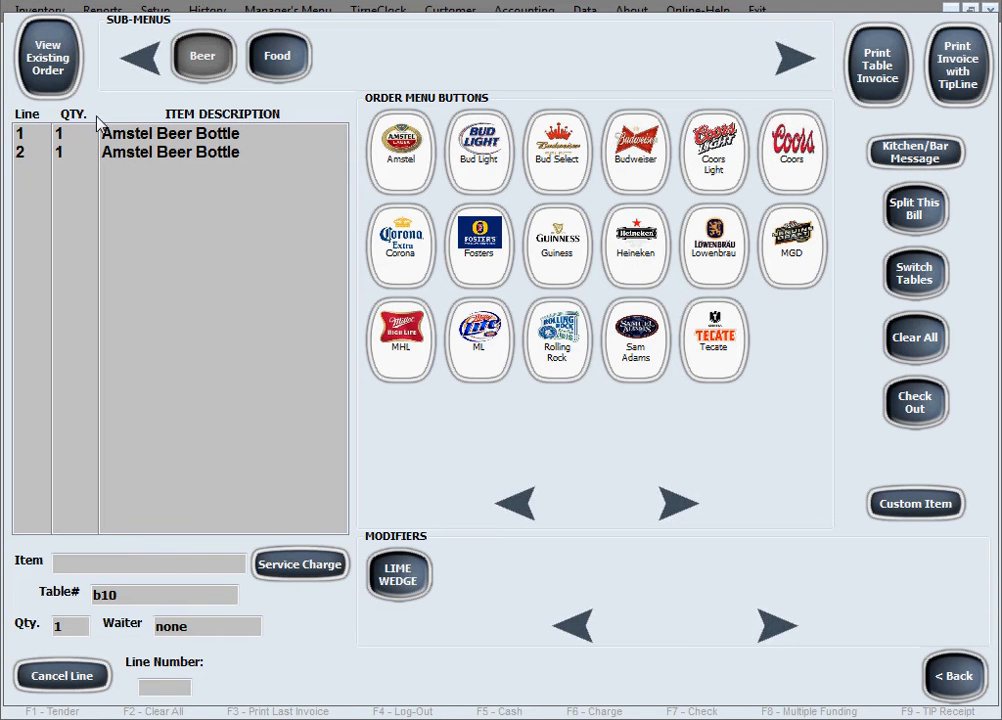
mouse_move(914, 210)
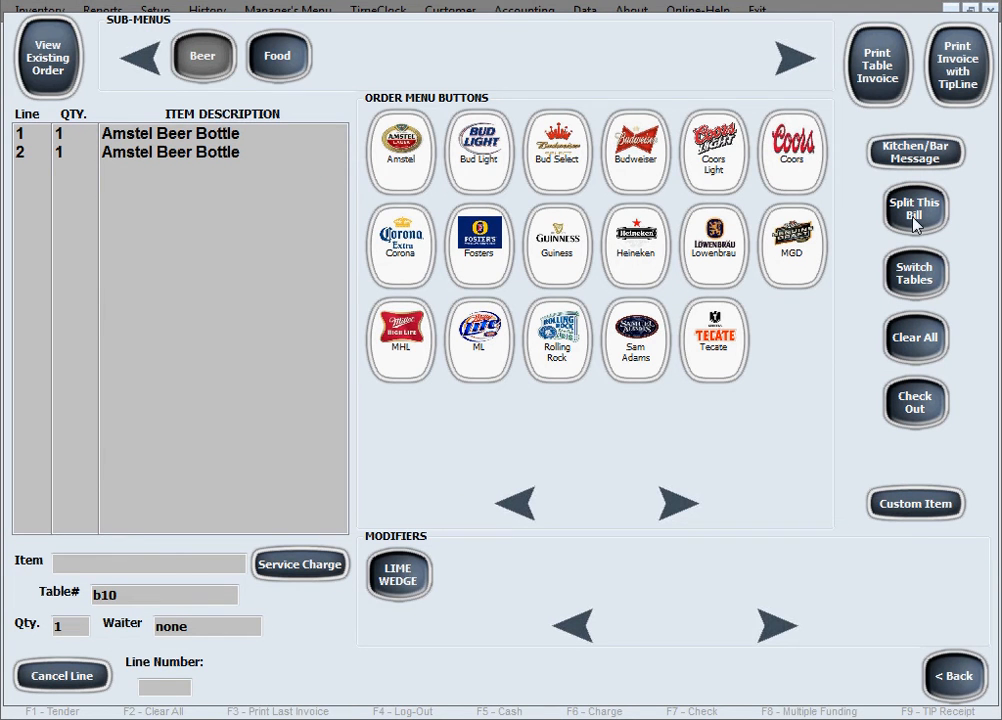
left_click(914, 210)
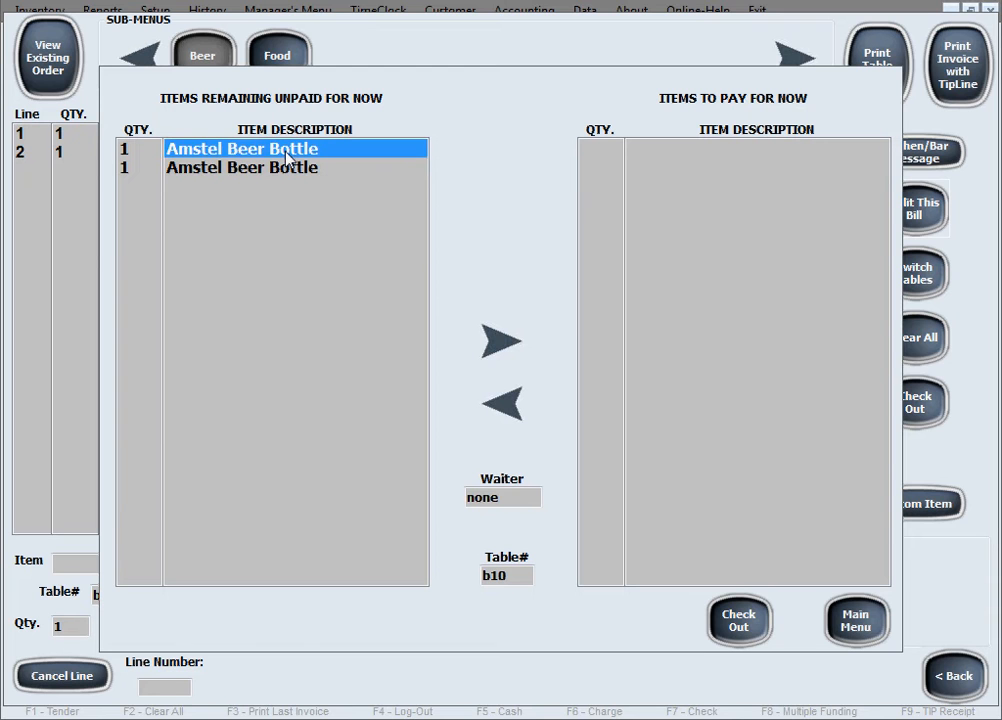
left_click(502, 340)
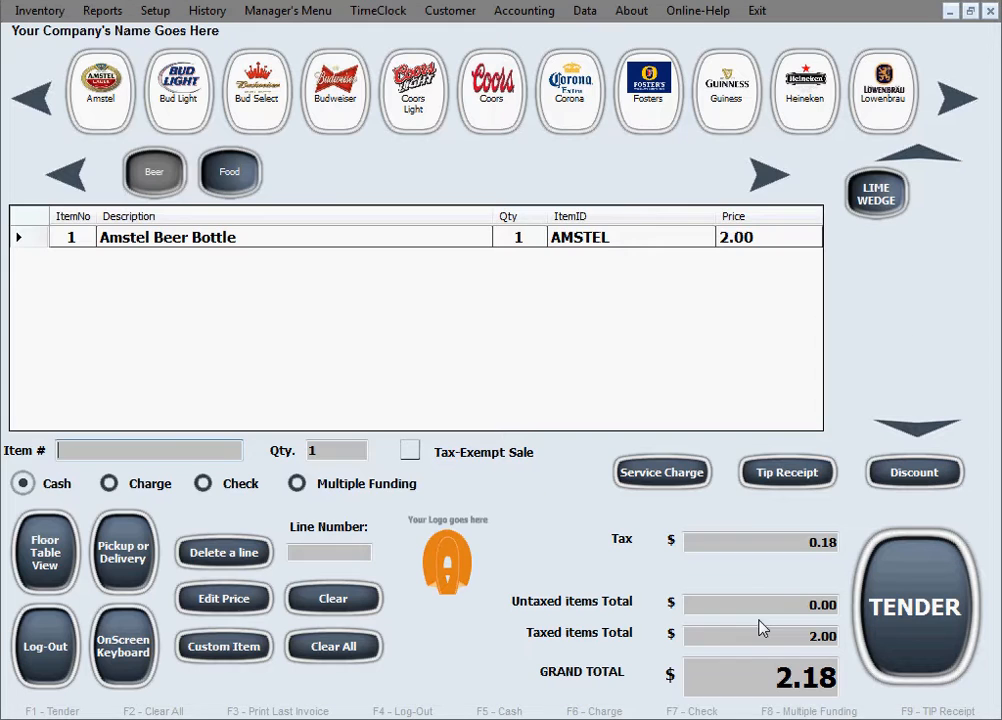
- Tender the 2.18 payment for that beer and acknowledge the thank-you message
left_click(914, 604)
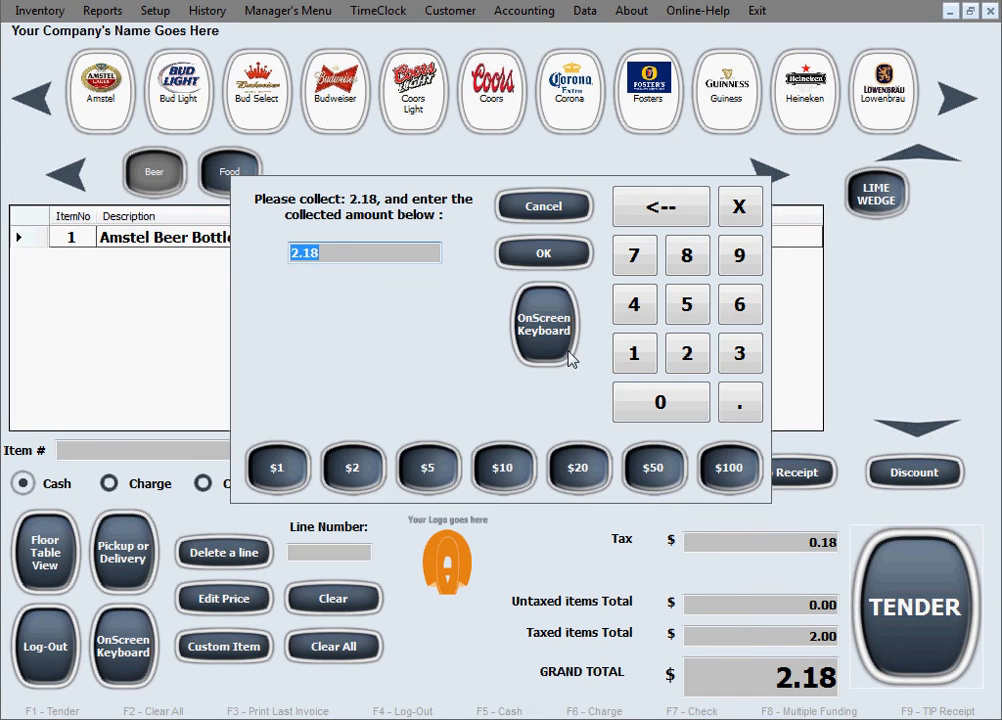
left_click(544, 252)
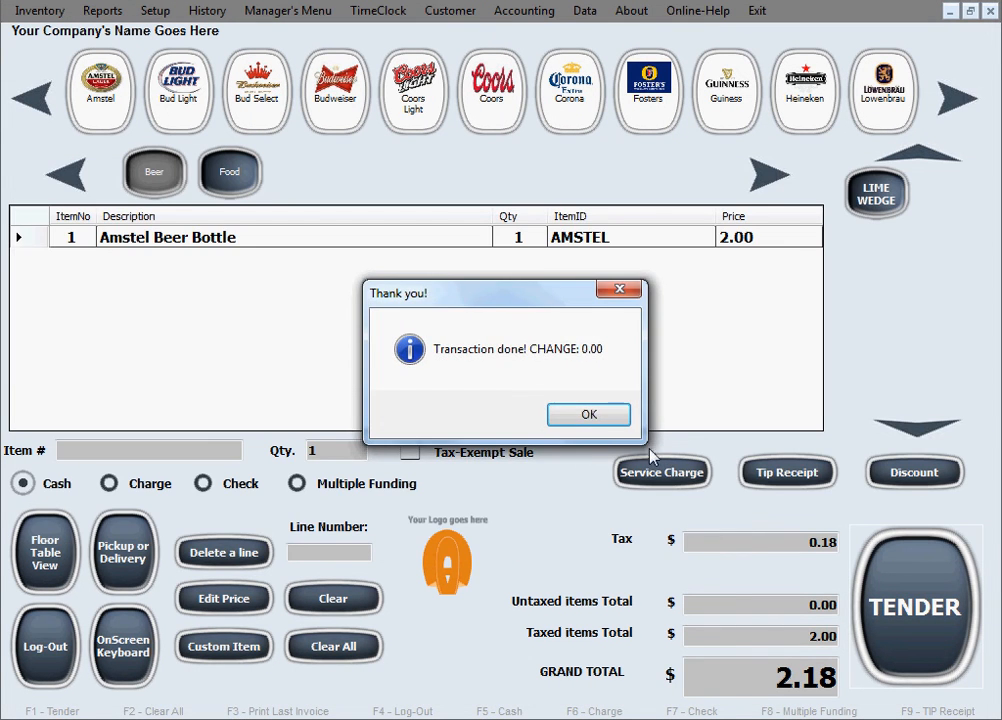
left_click(588, 414)
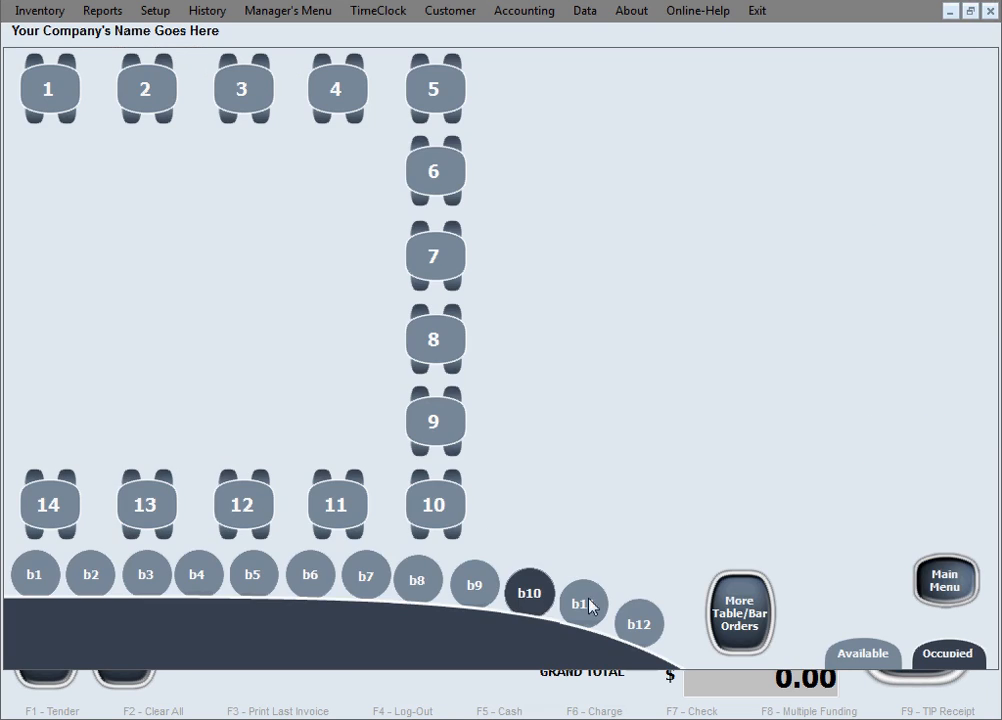
- Reopen stool b10's existing order and move the last Amstel to Items To Pay
left_click(528, 592)
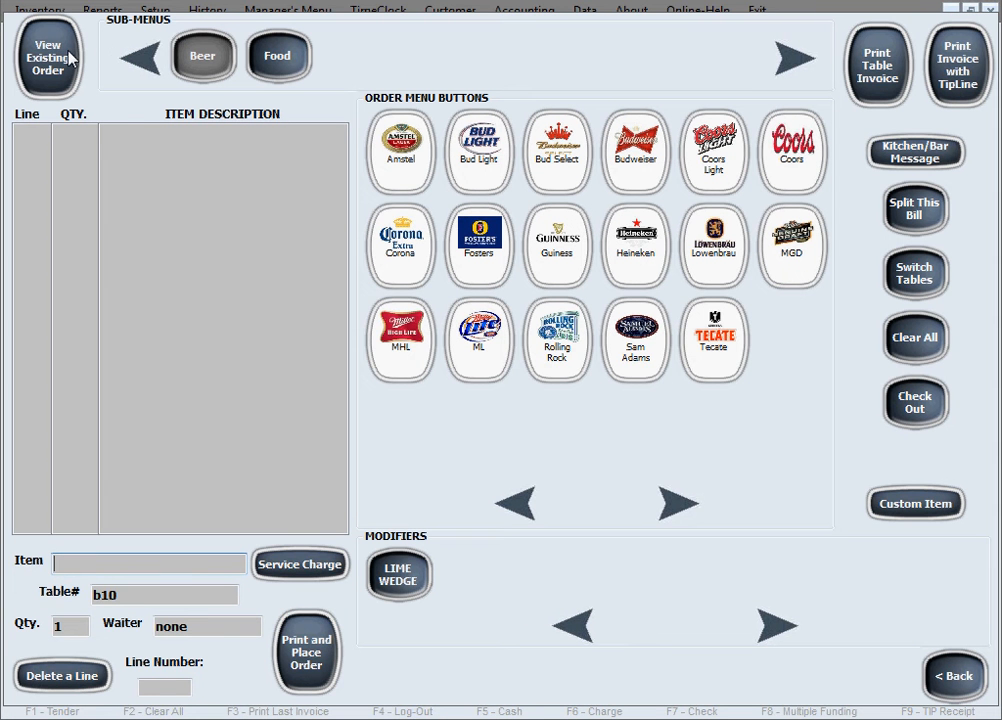
left_click(400, 152)
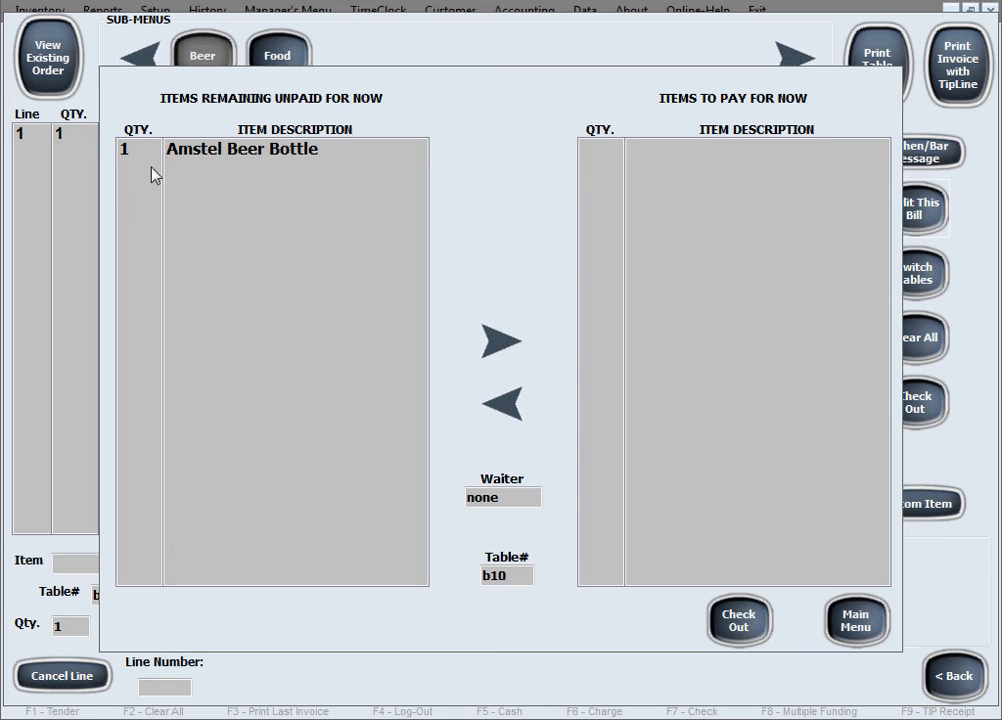
left_click(502, 340)
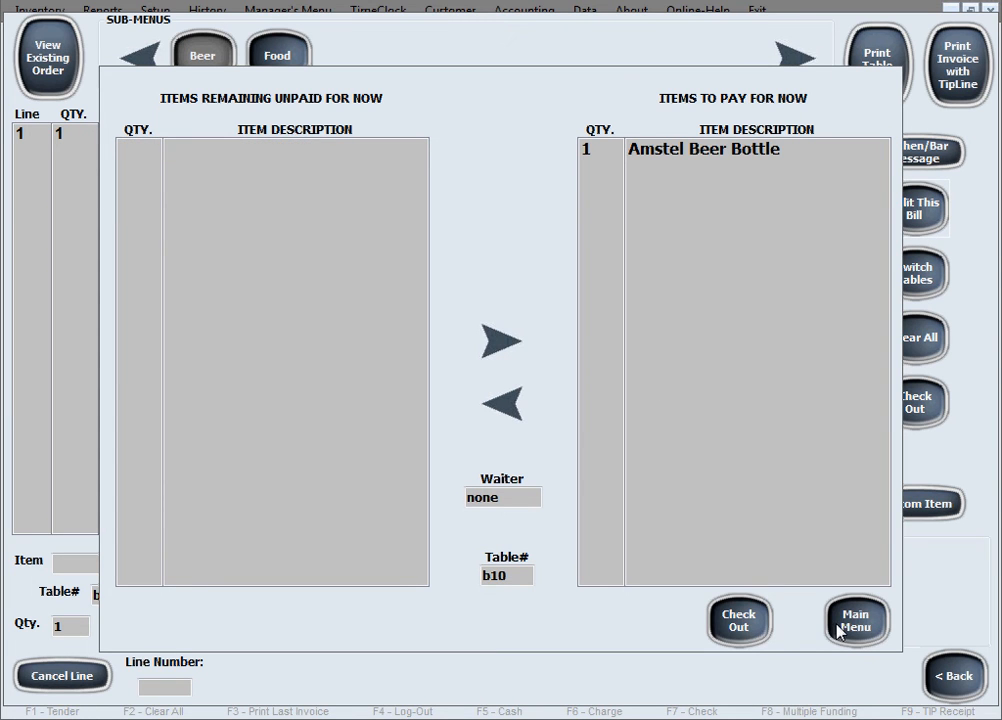
mouse_move(898, 614)
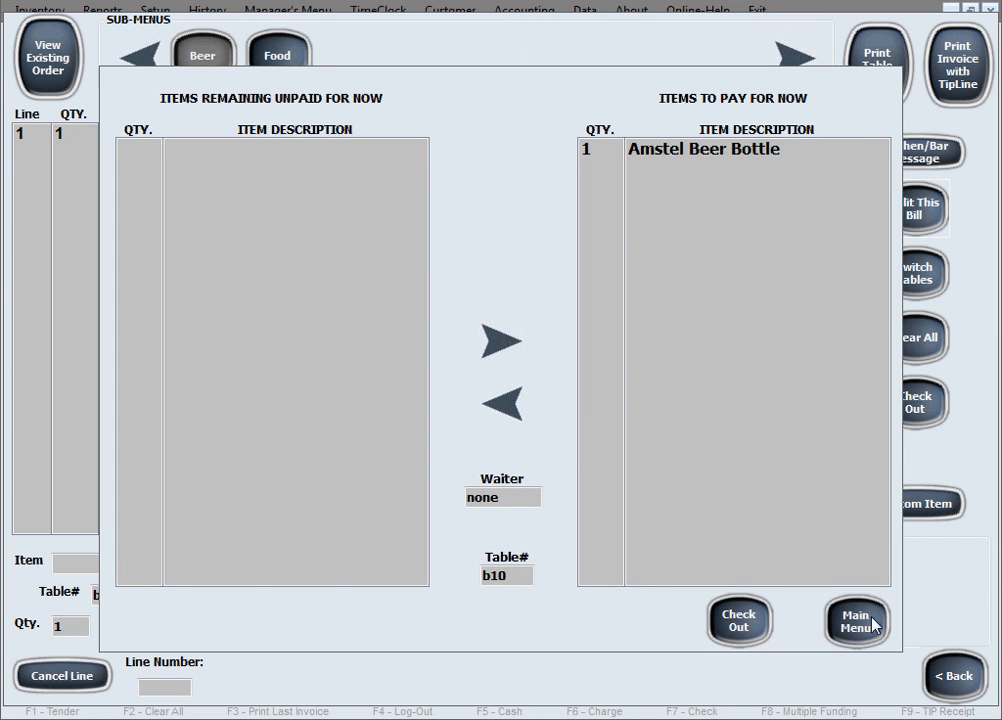
- Return to the order, check out the last beer and start tendering its 2.18
left_click(856, 620)
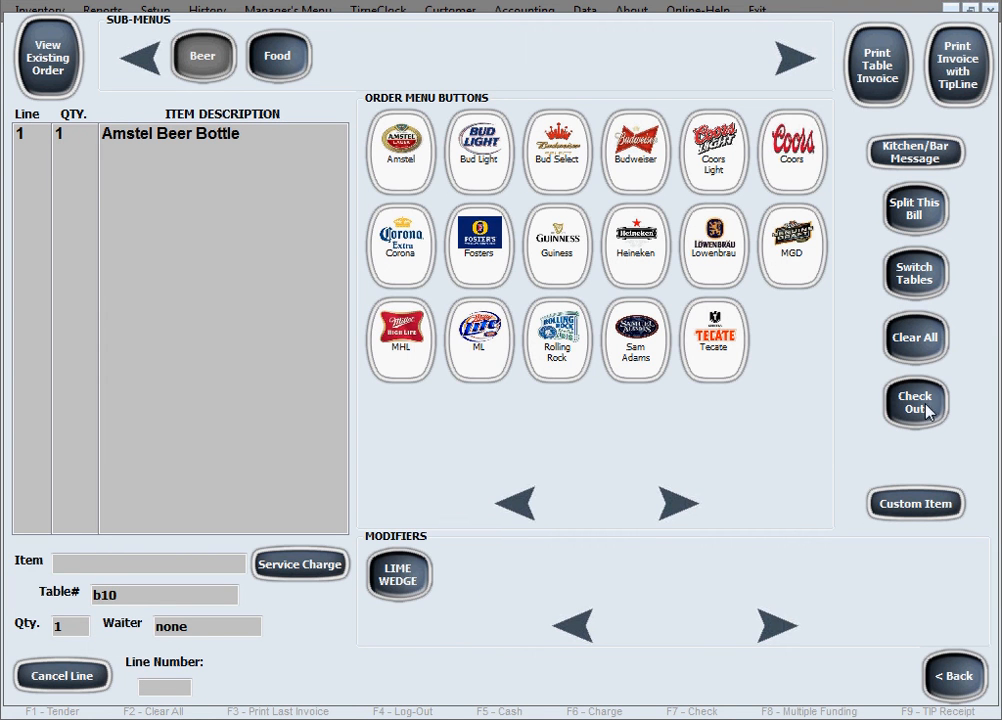
mouse_move(908, 418)
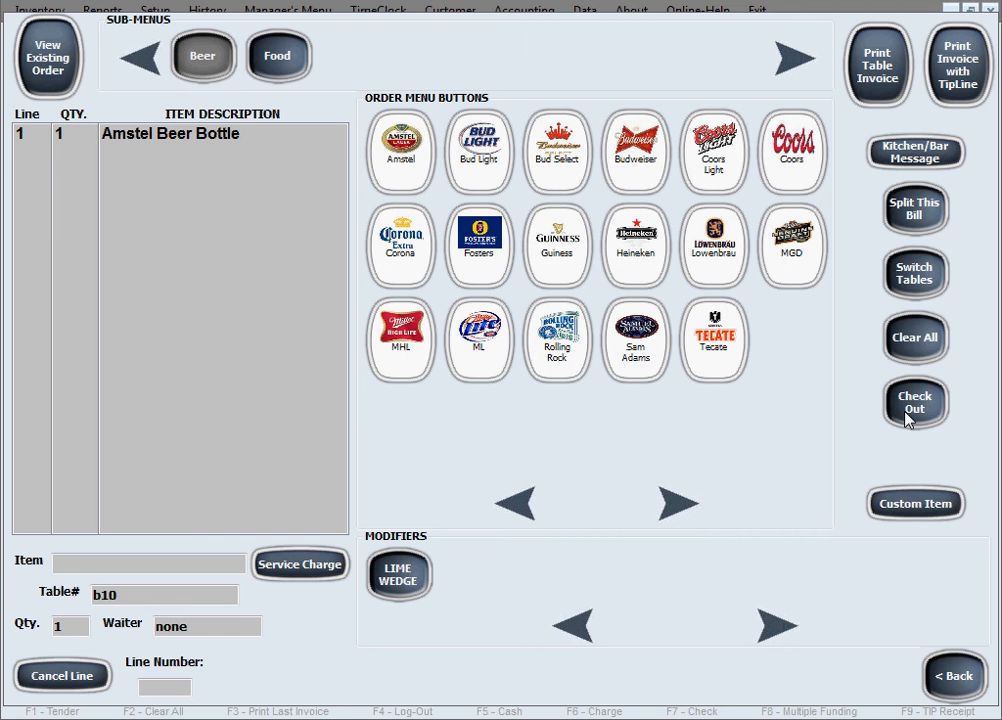
left_click(914, 402)
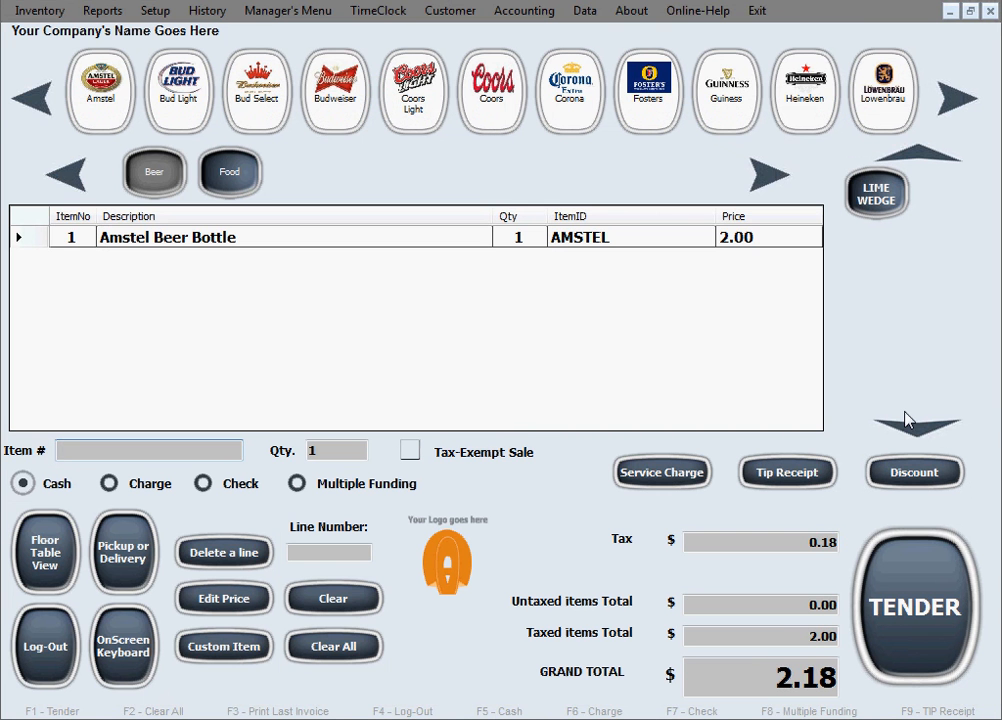
left_click(916, 604)
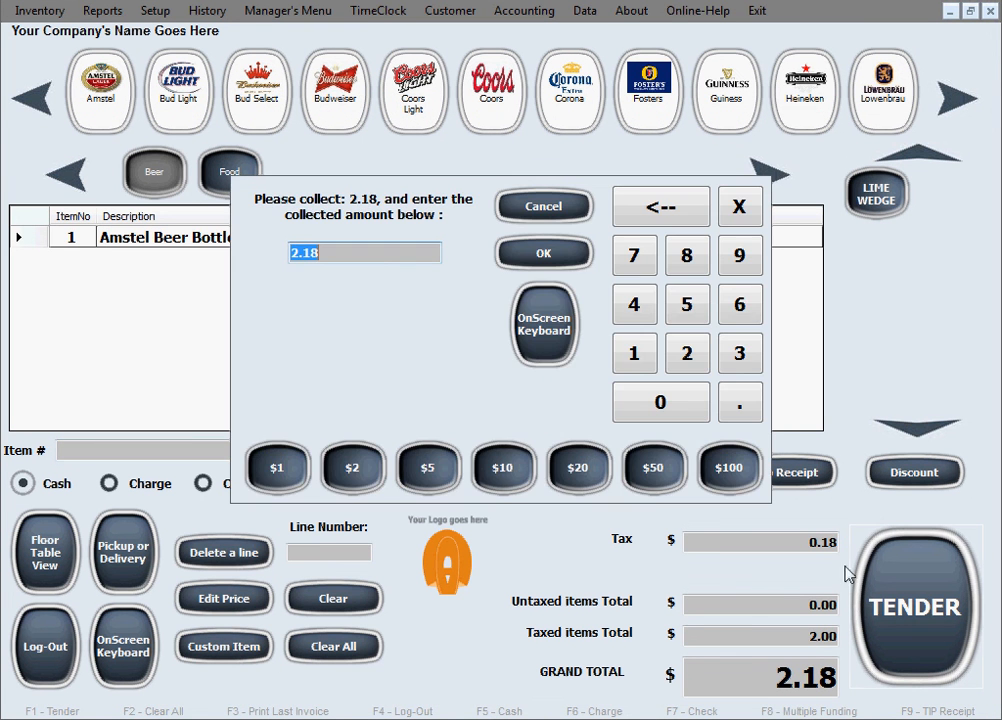